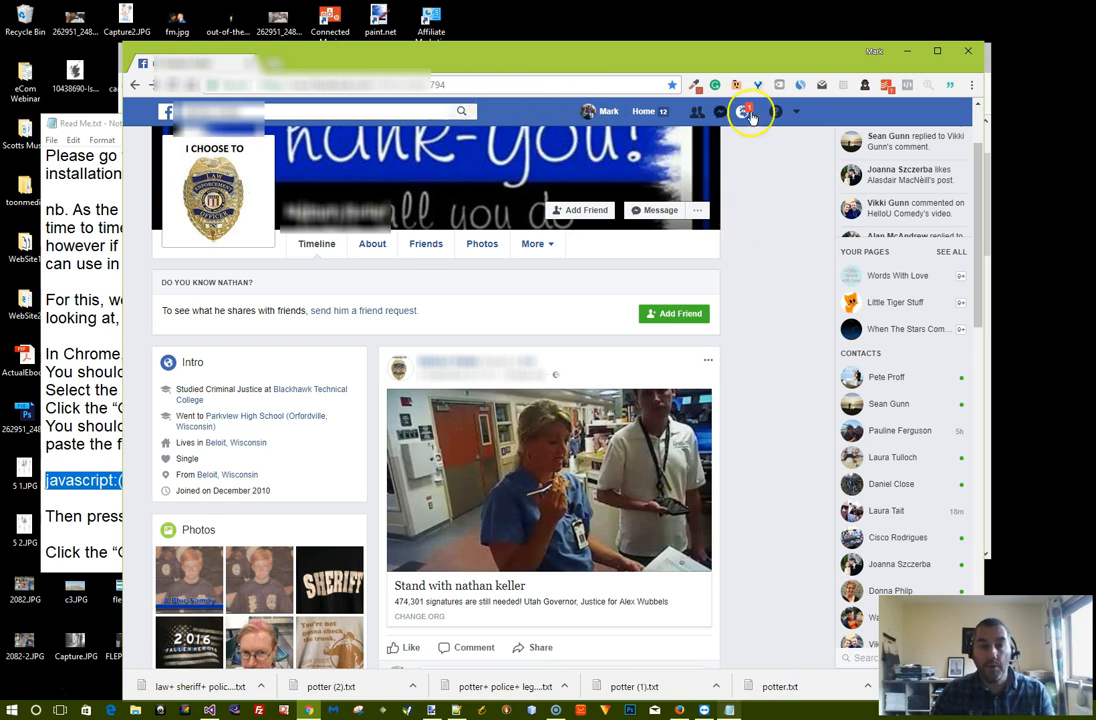
mouse_move(971, 85)
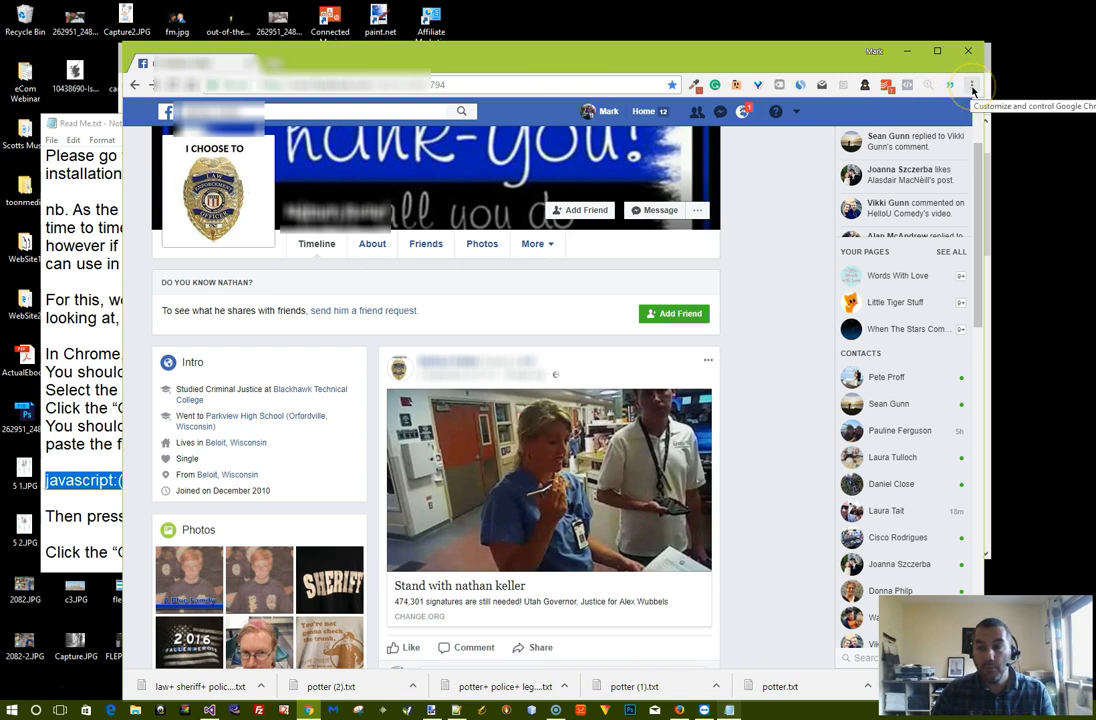
Step: Turn on Chrome's bookmarks bar from the Bookmarks menu
left_click(972, 84)
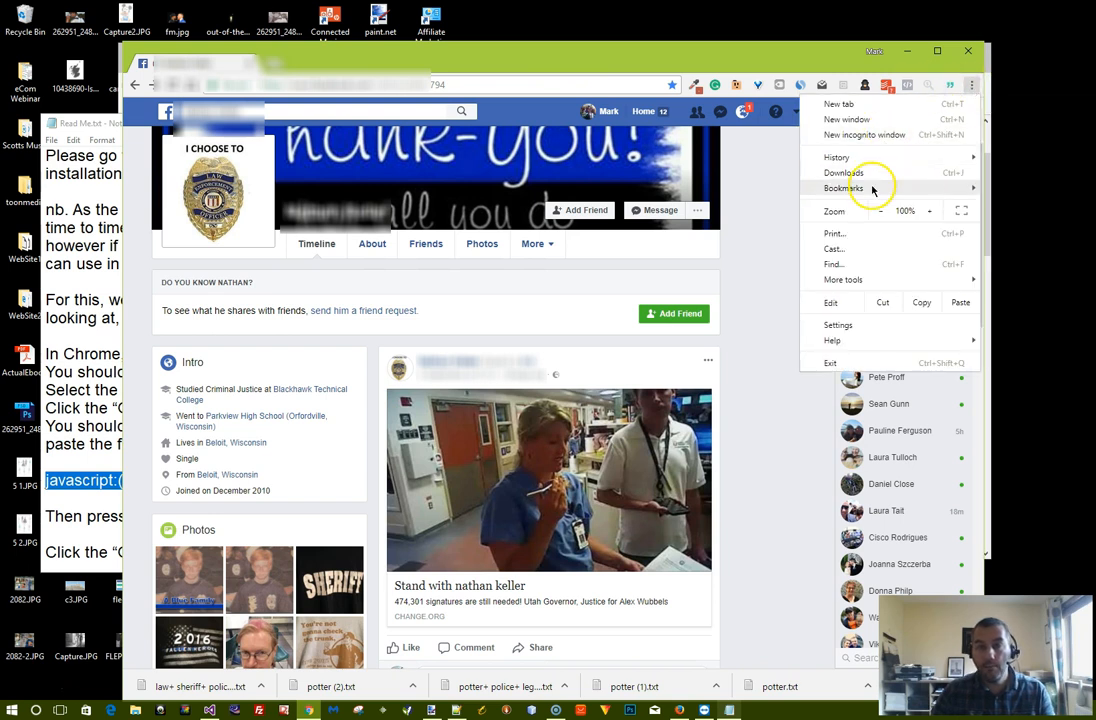
left_click(843, 188)
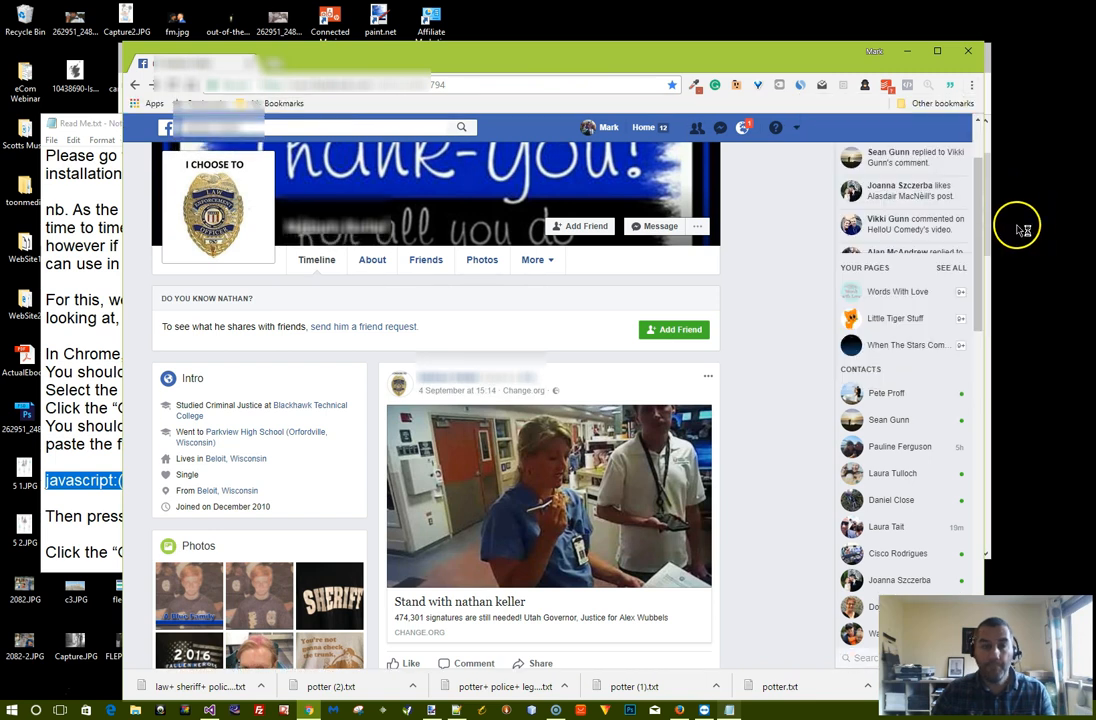
mouse_move(305, 142)
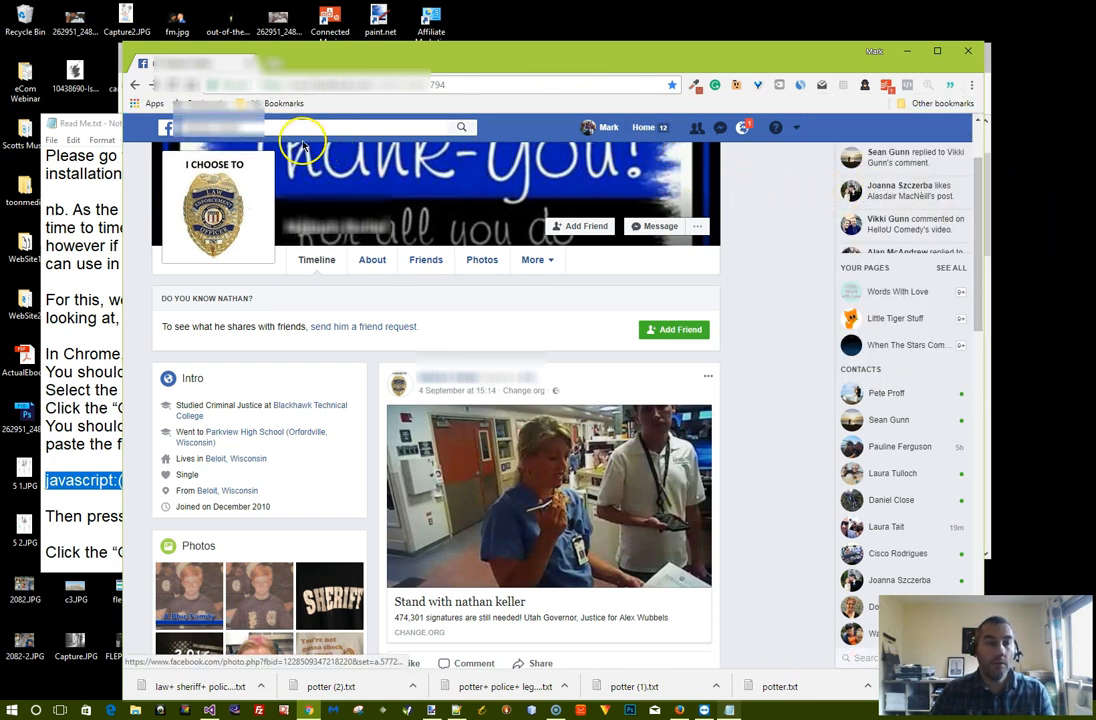
mouse_move(785, 185)
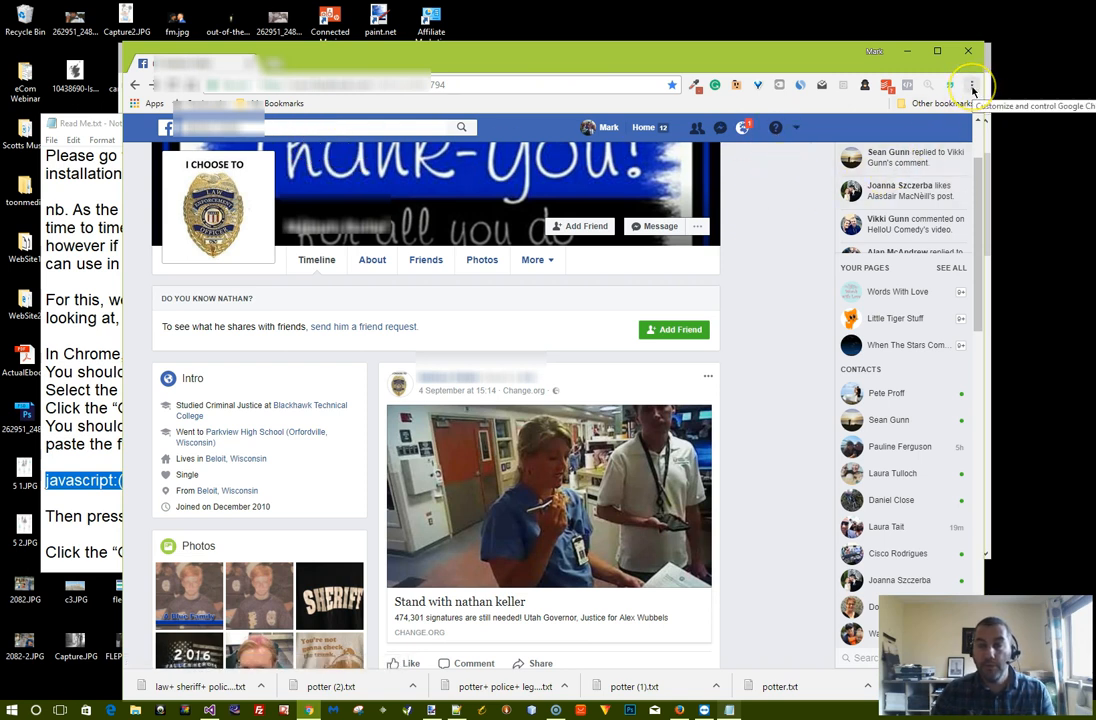
Step: Open Chrome's Bookmark Manager and scroll through the instructions note
left_click(971, 85)
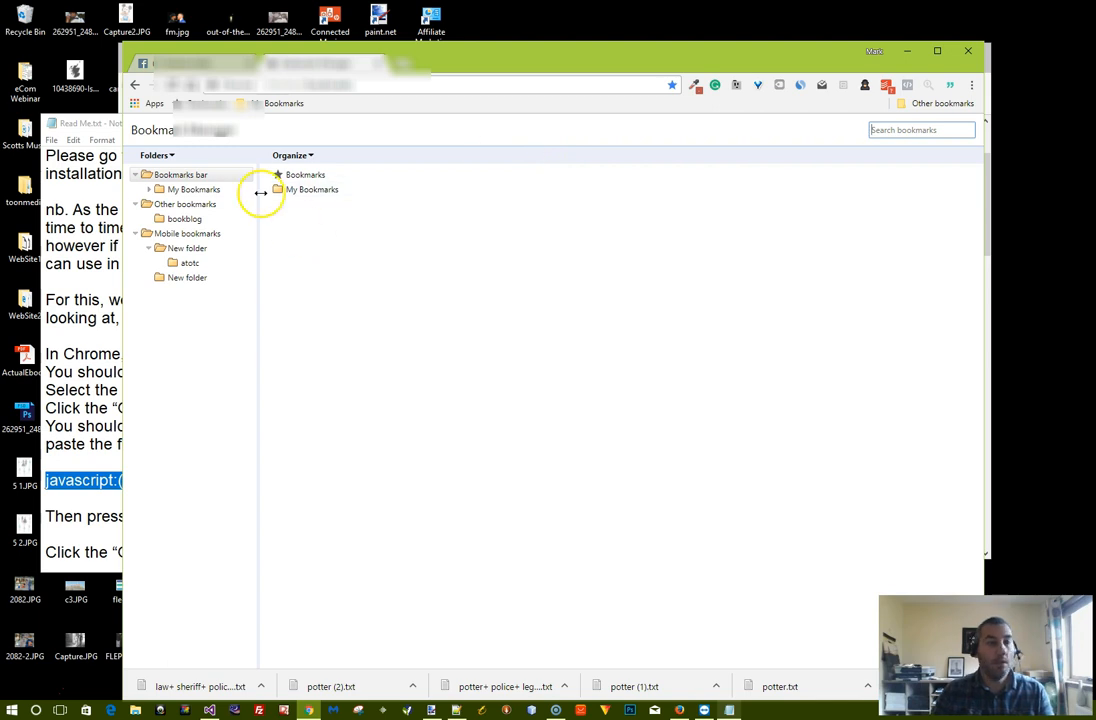
left_click(123, 122)
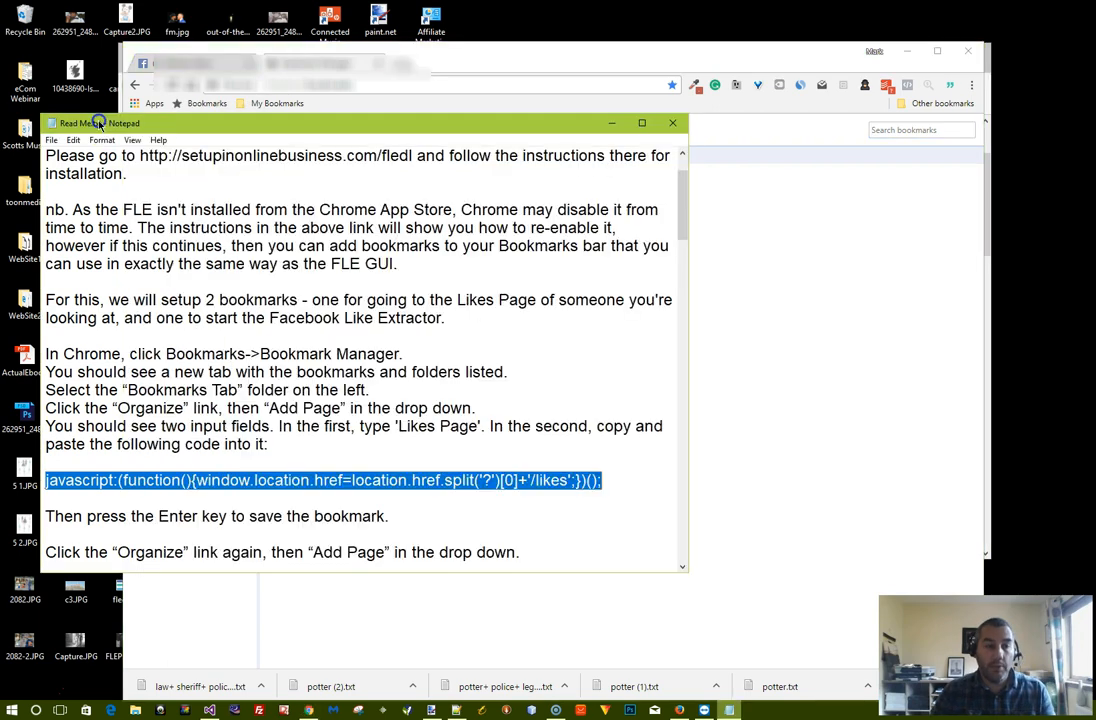
scroll("down", 3)
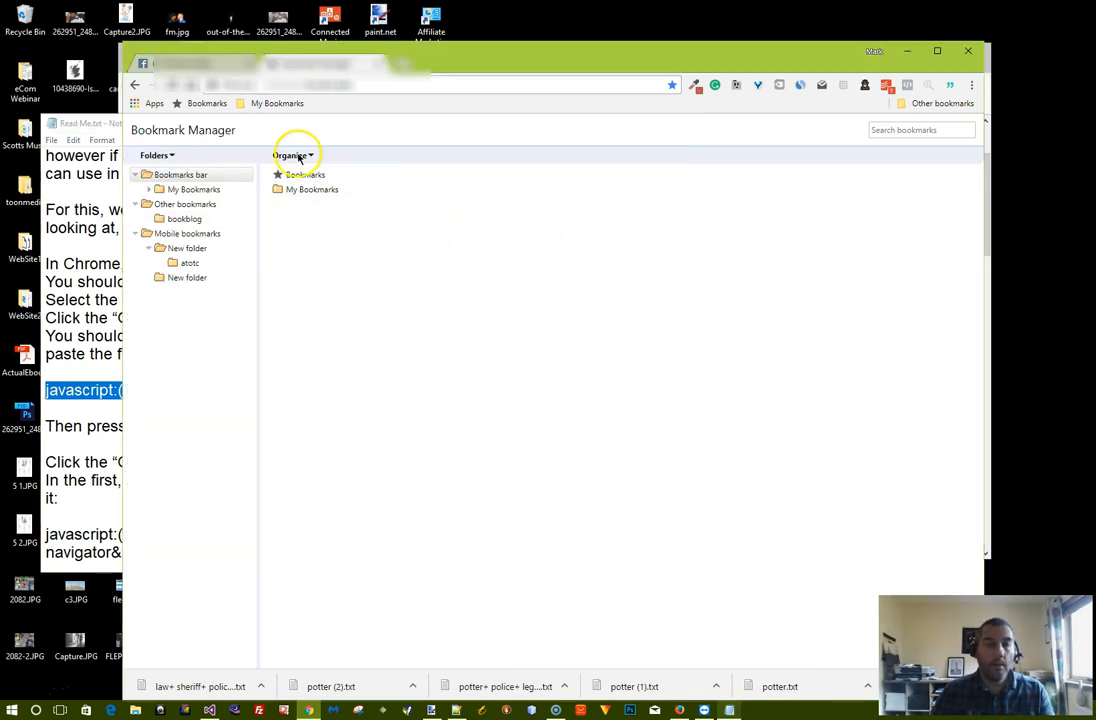
Step: Start a new bookmark named 'Likes' and return to the instructions for its code
left_click(291, 155)
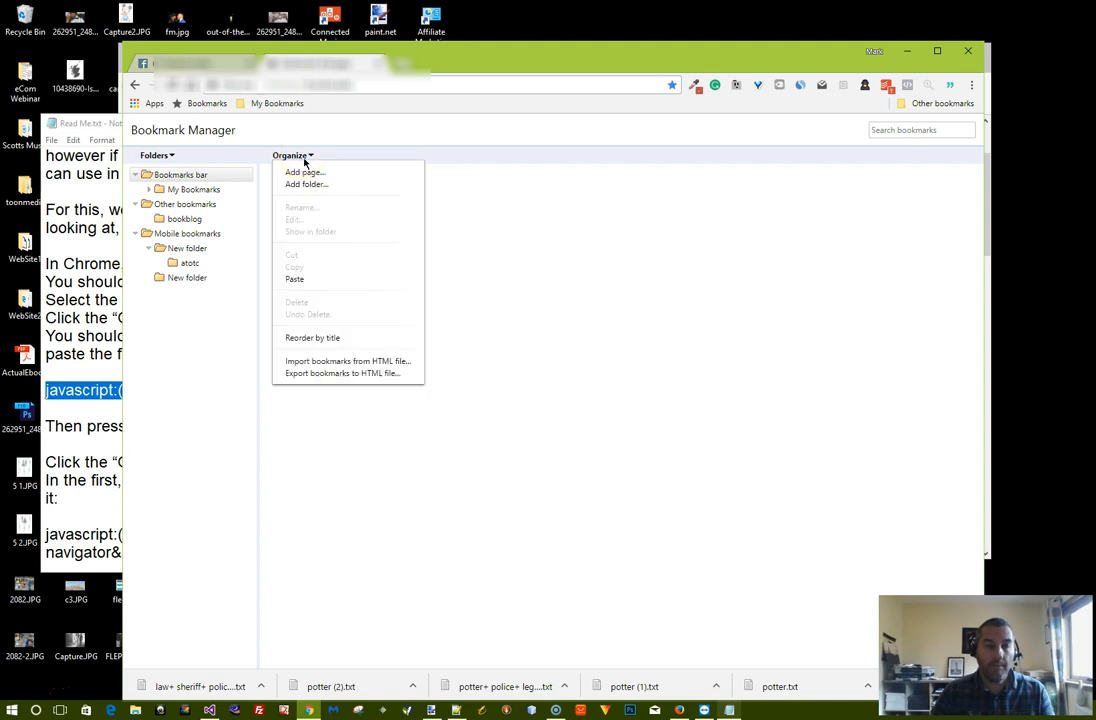
left_click(304, 172)
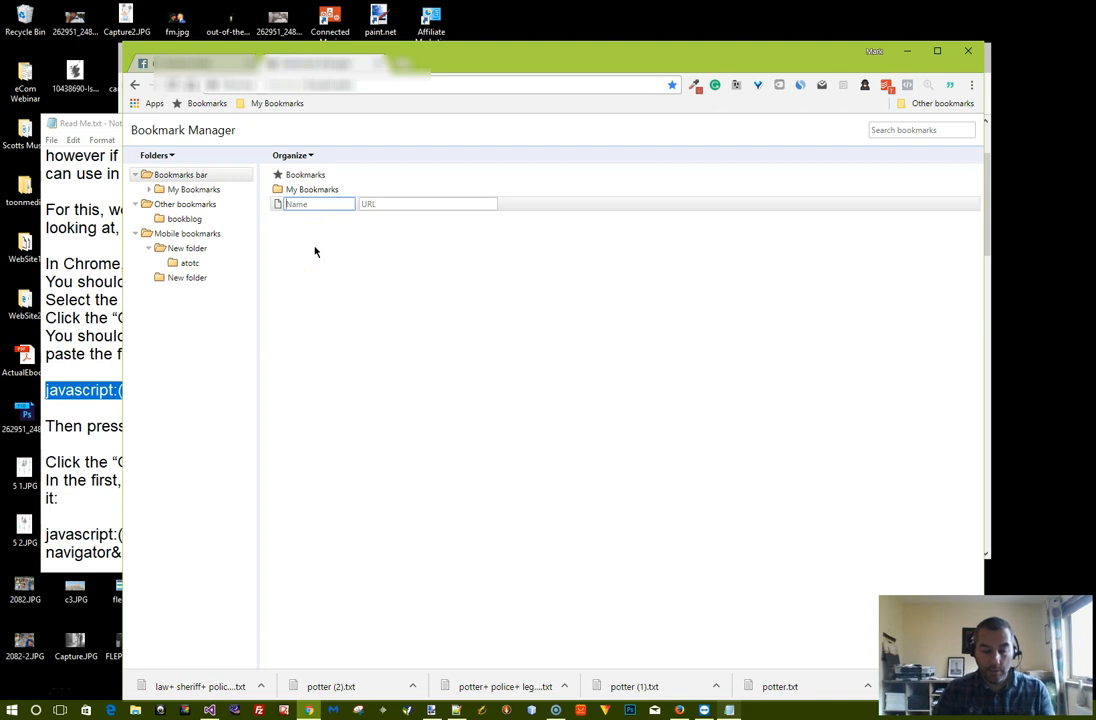
type("Likes Page")
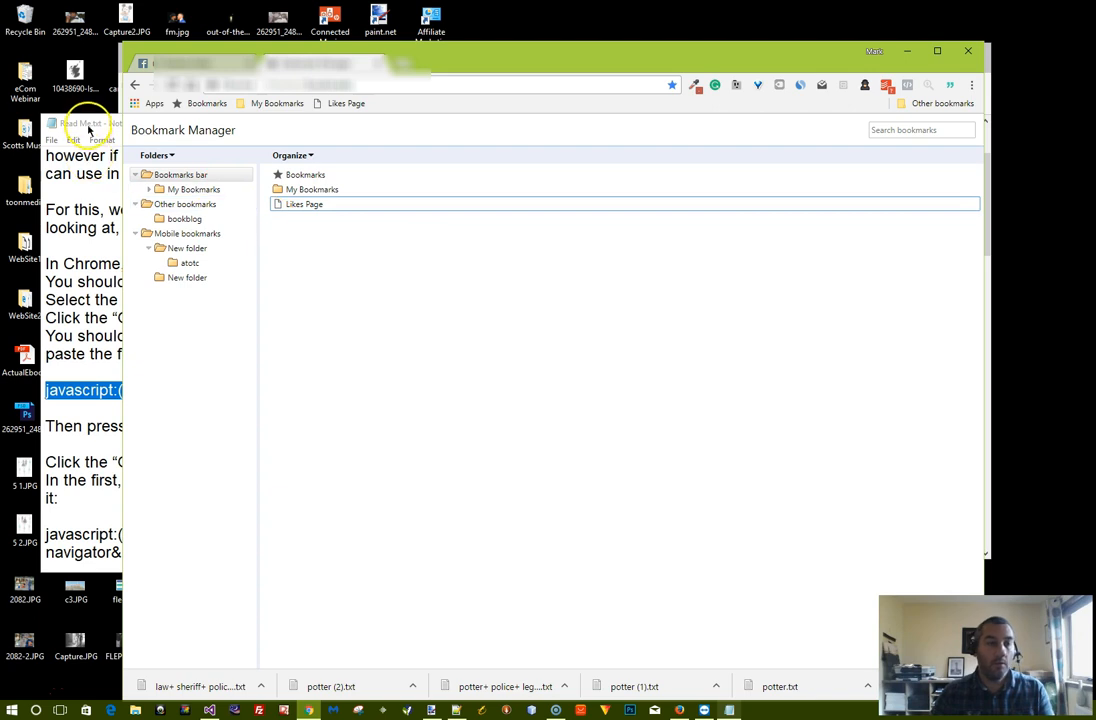
left_click(83, 123)
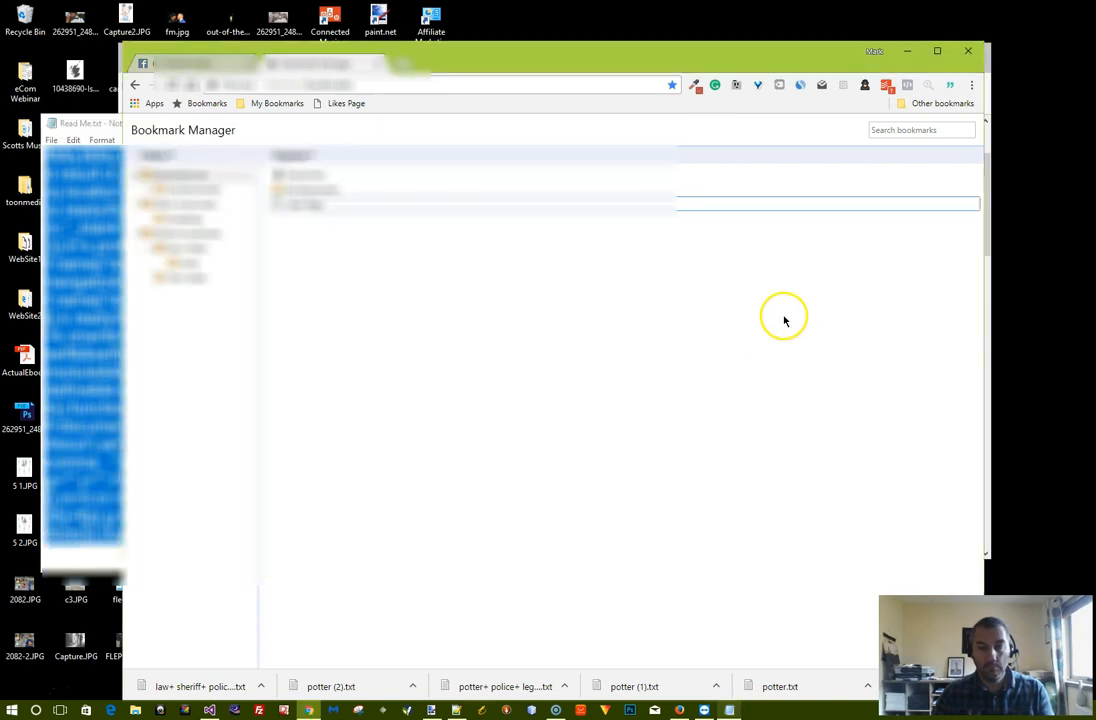
Step: Add the 'Likes Extractor' bookmark with its javascript code and save it
left_click(289, 155)
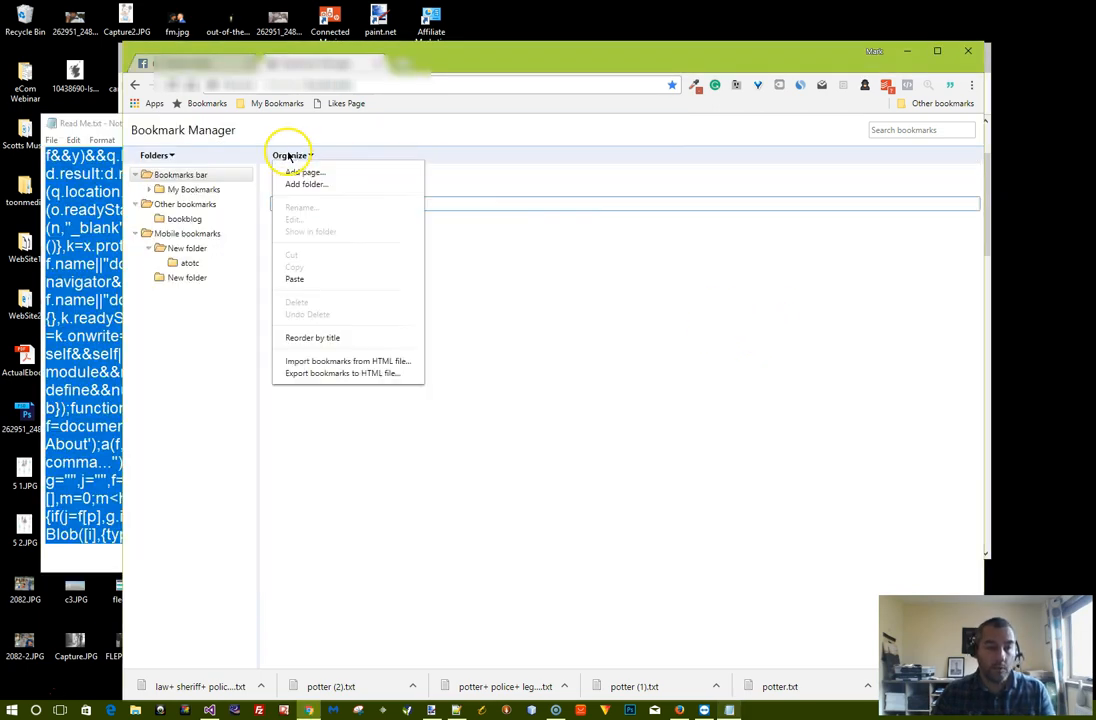
left_click(303, 172)
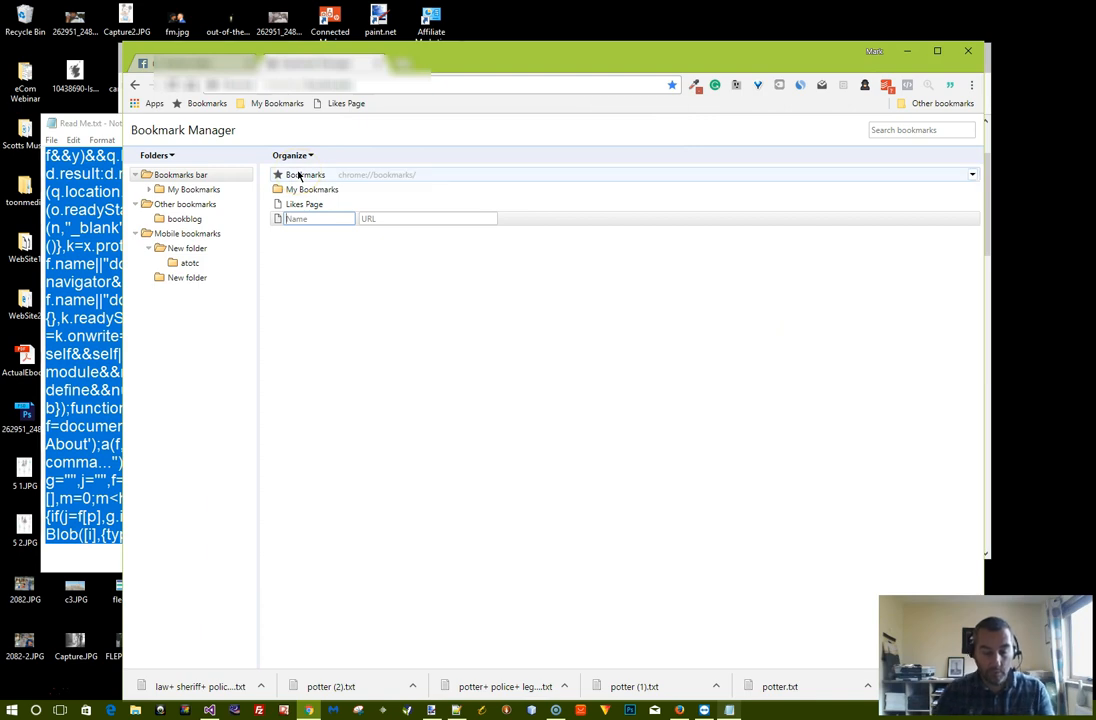
type("Likes Extractor")
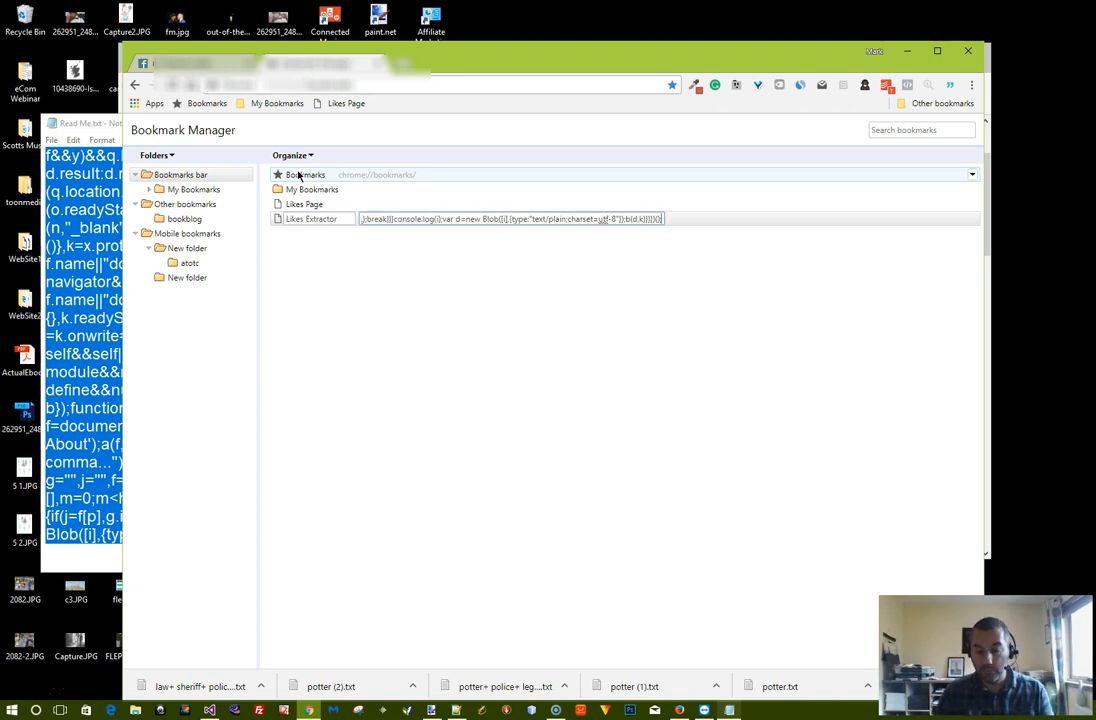
left_click(311, 219)
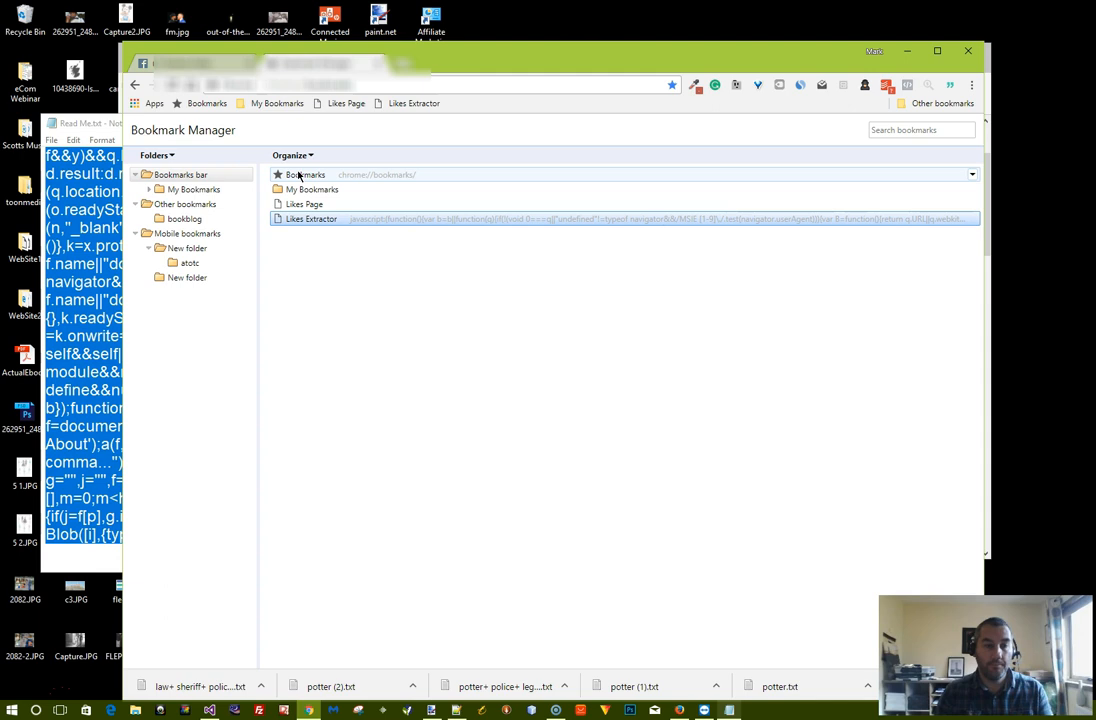
mouse_move(414, 103)
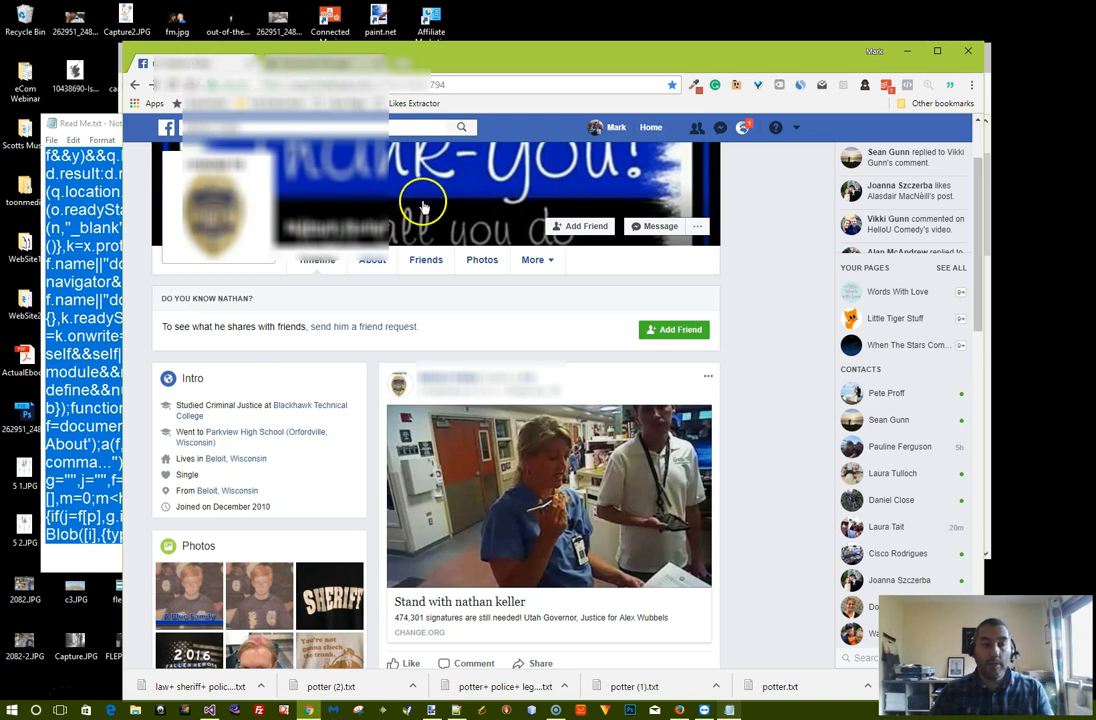
mouse_move(465, 308)
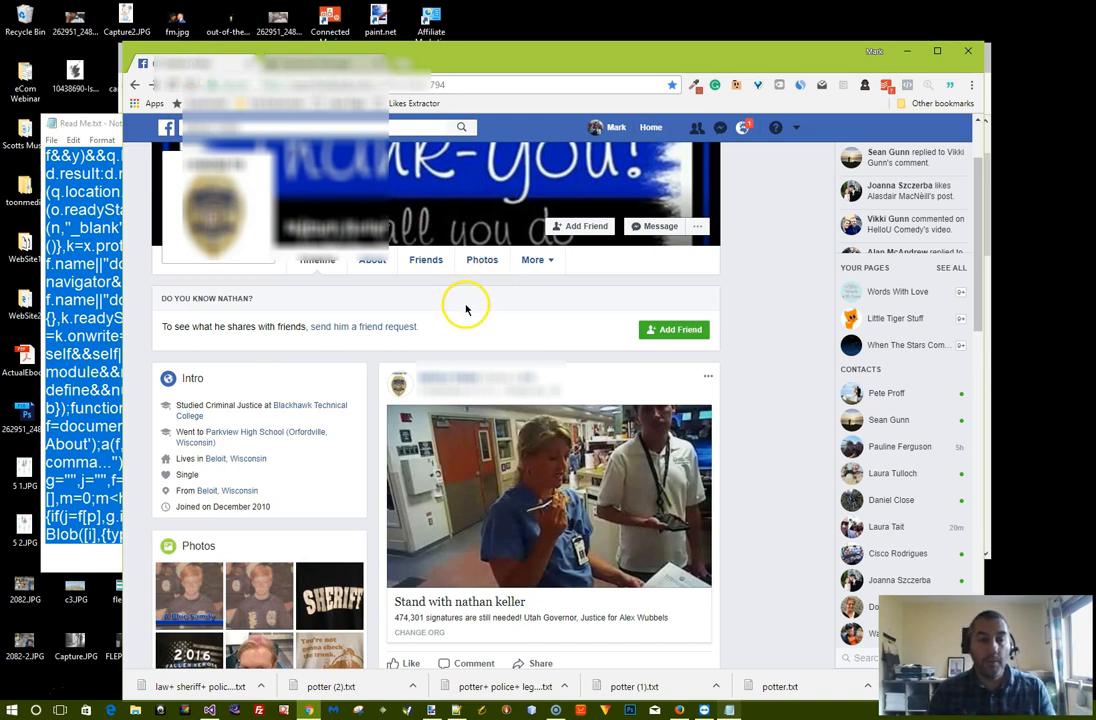
mouse_move(343, 147)
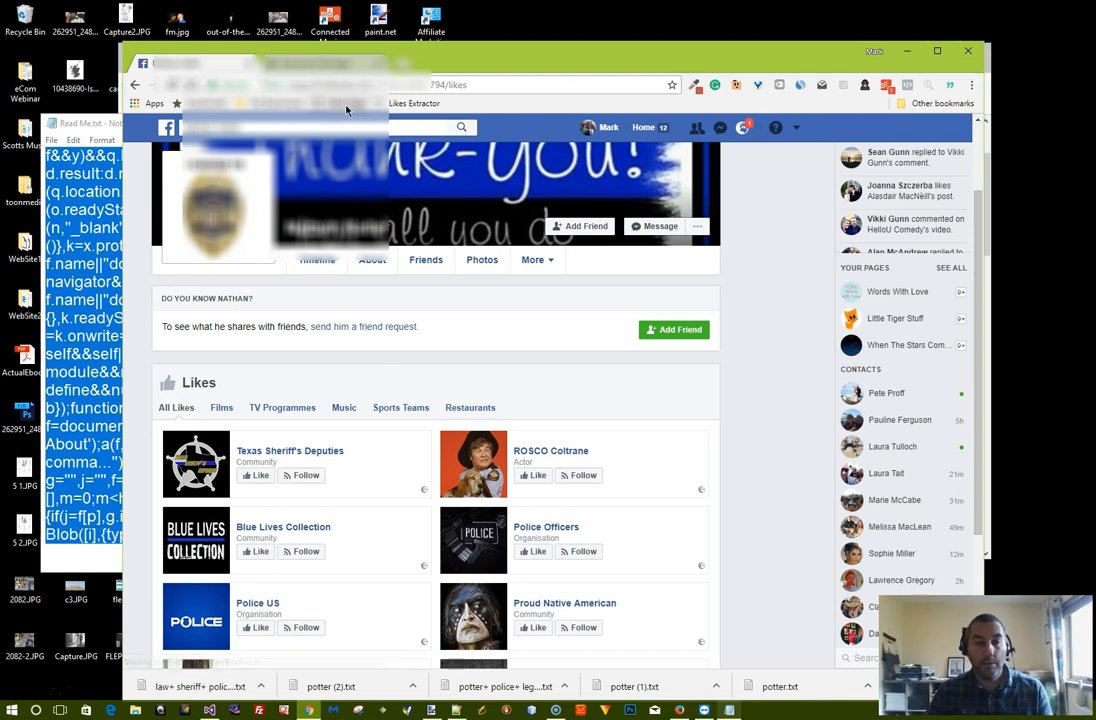
Step: Scroll down the profile's Likes section listing liked pages
scroll("down", 3)
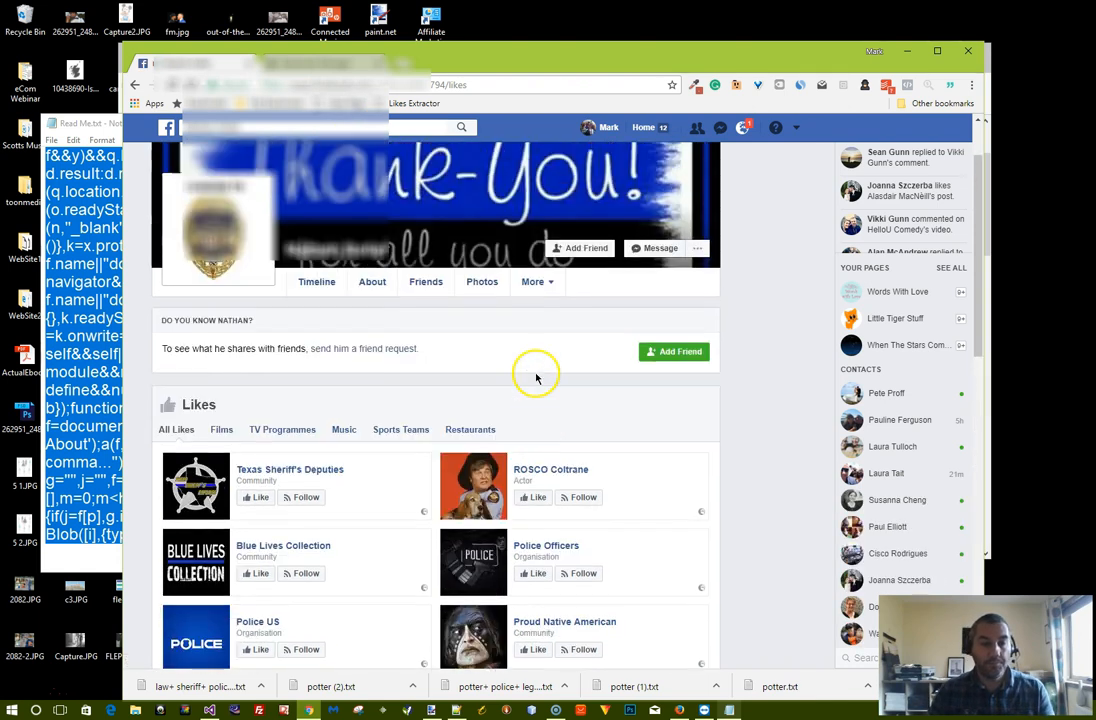
mouse_move(405, 108)
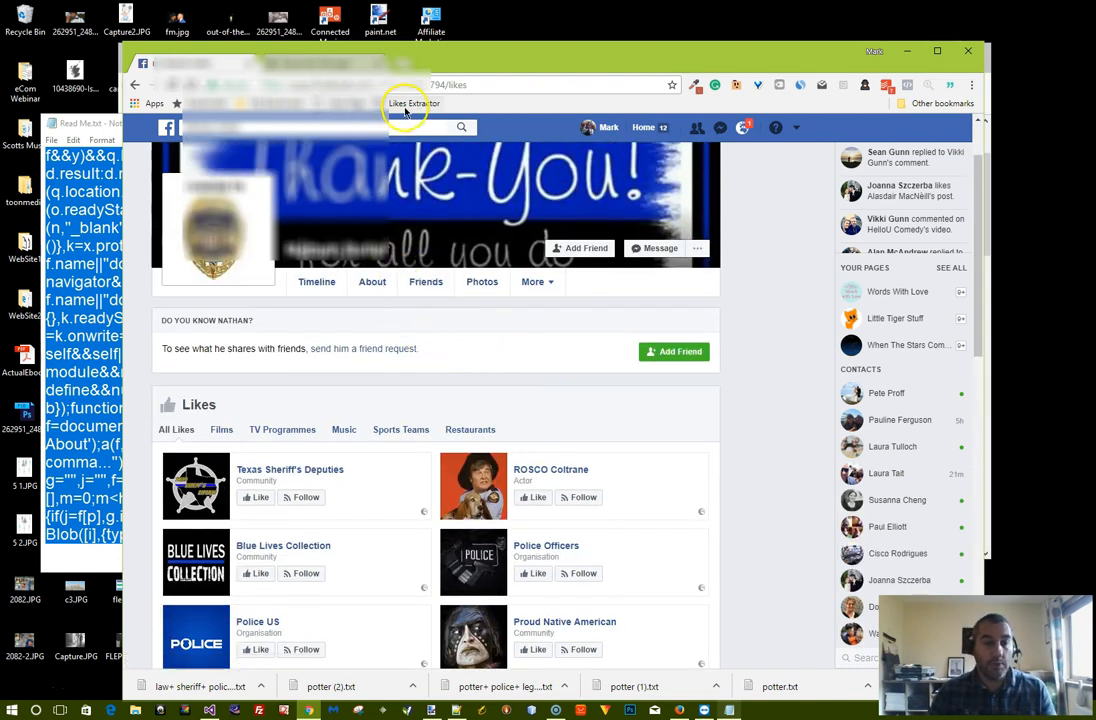
Step: Launch Likes Extractor, enter keywords 'law, sheriff, police' and submit
left_click(411, 103)
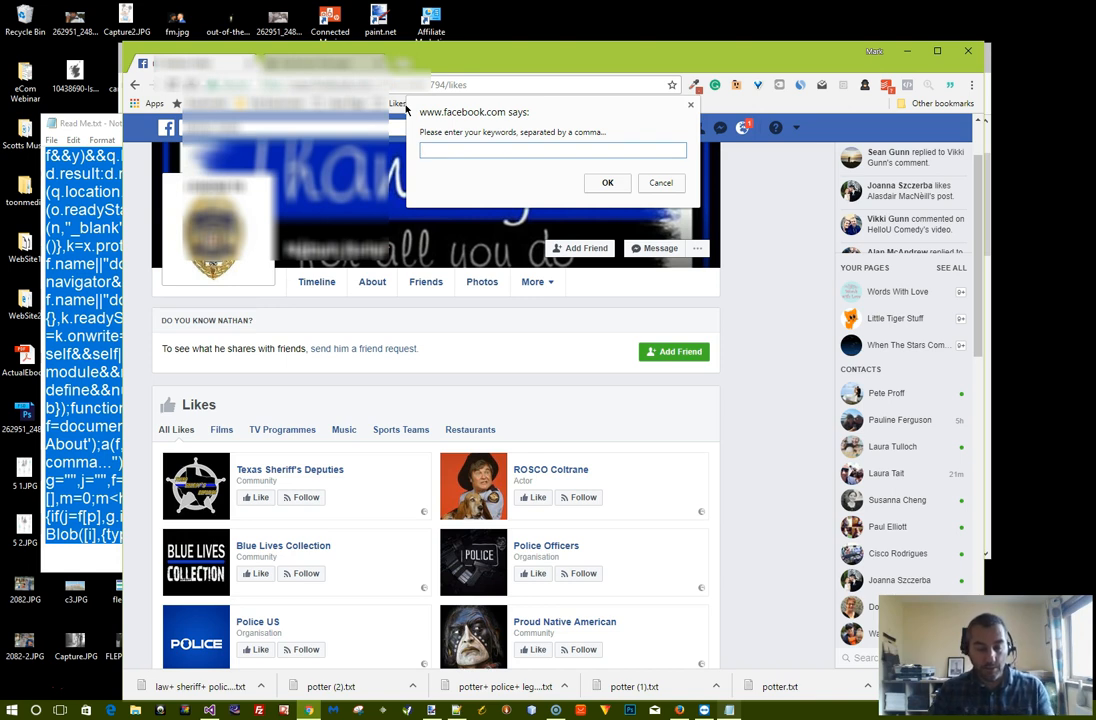
type("law")
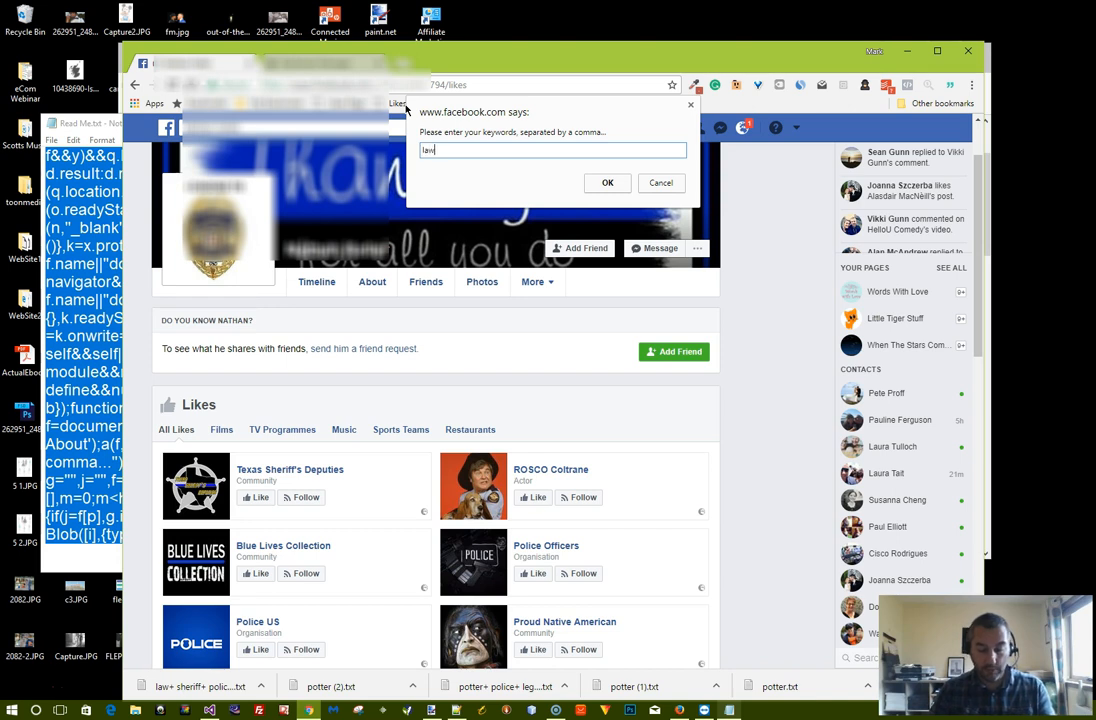
type(", sheriff, police")
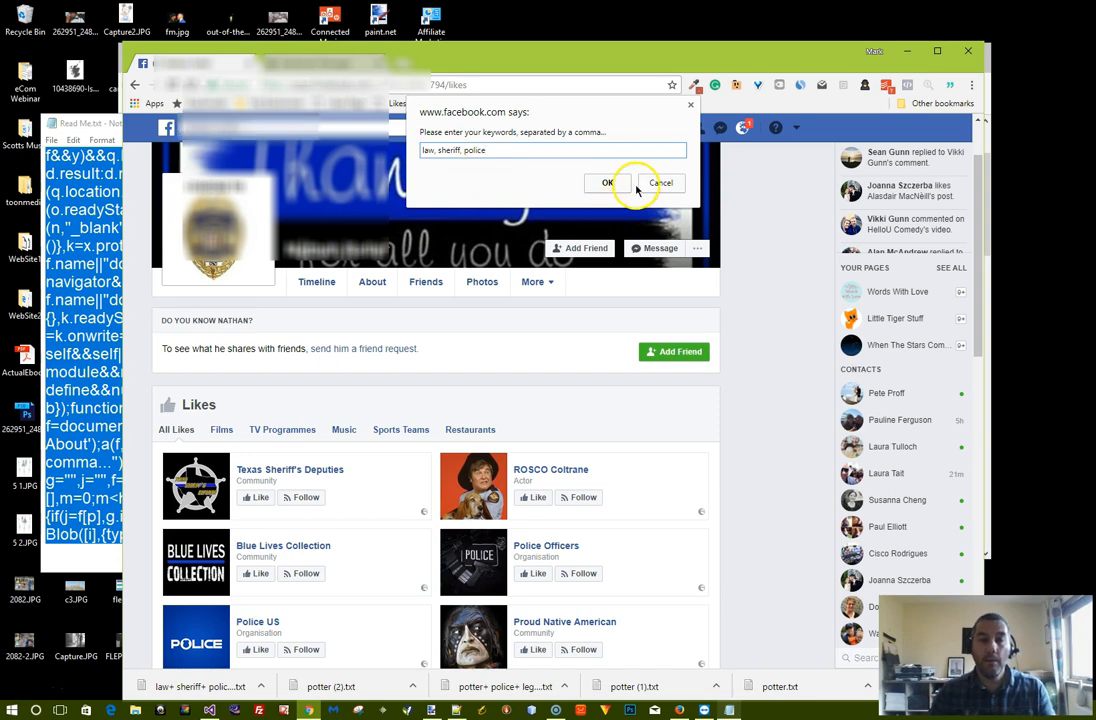
left_click(608, 183)
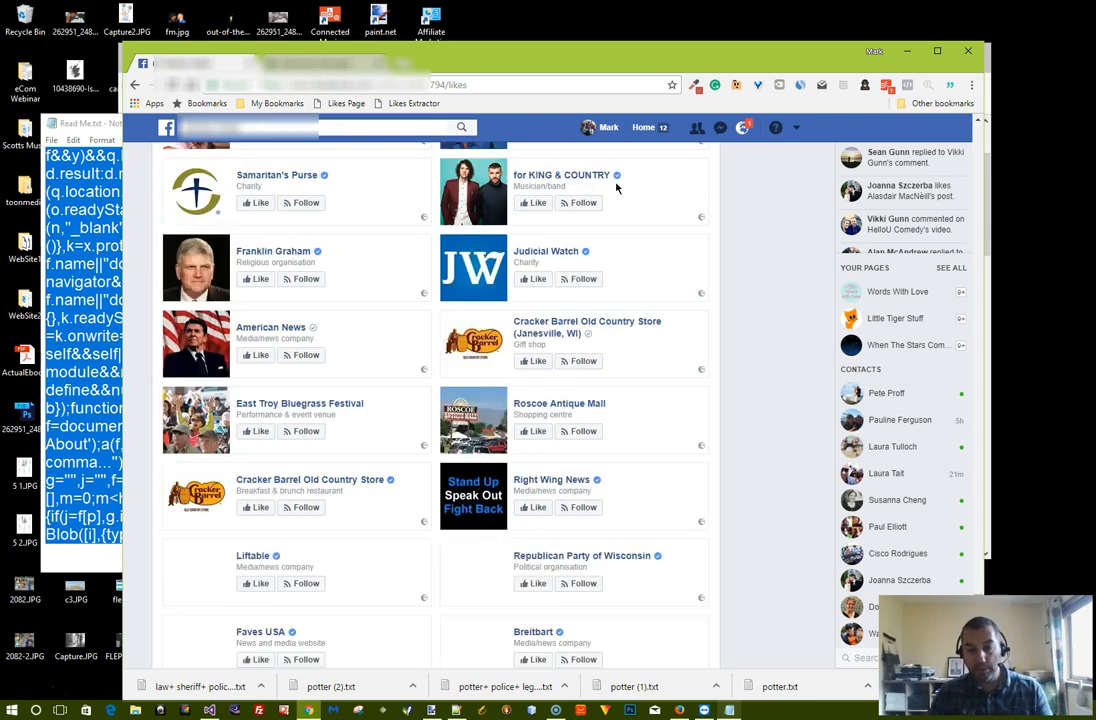
Step: Scroll the Likes list to its end so law+ sheriff+ police.txt downloads
scroll("down", 3)
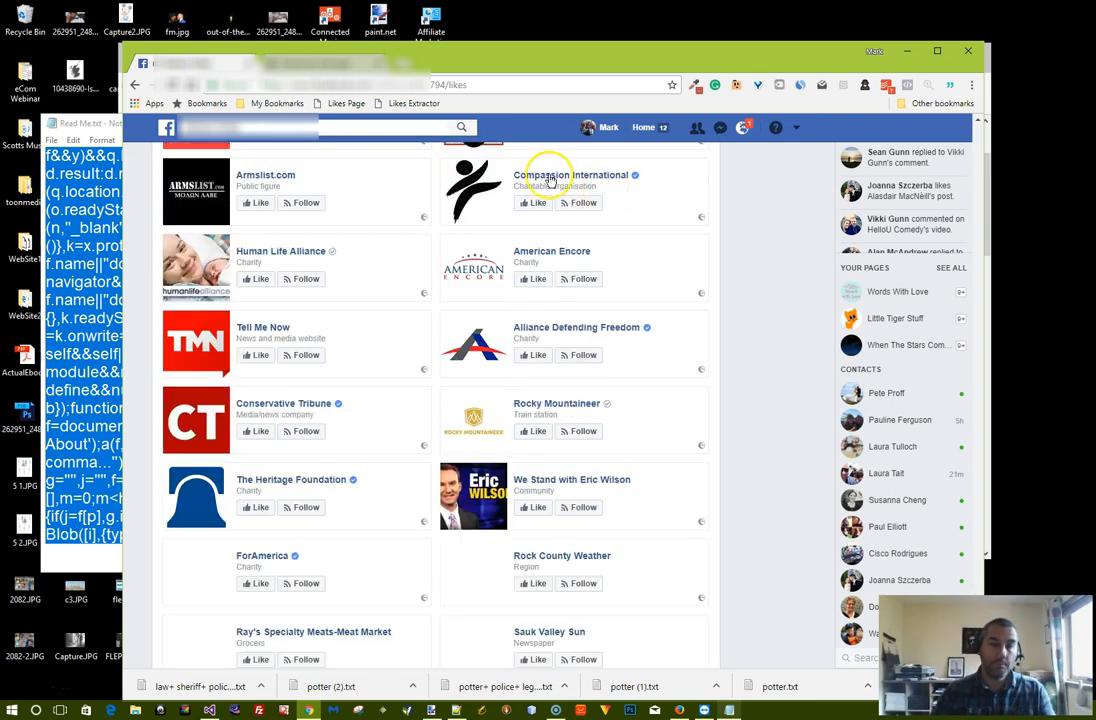
scroll("down", 3)
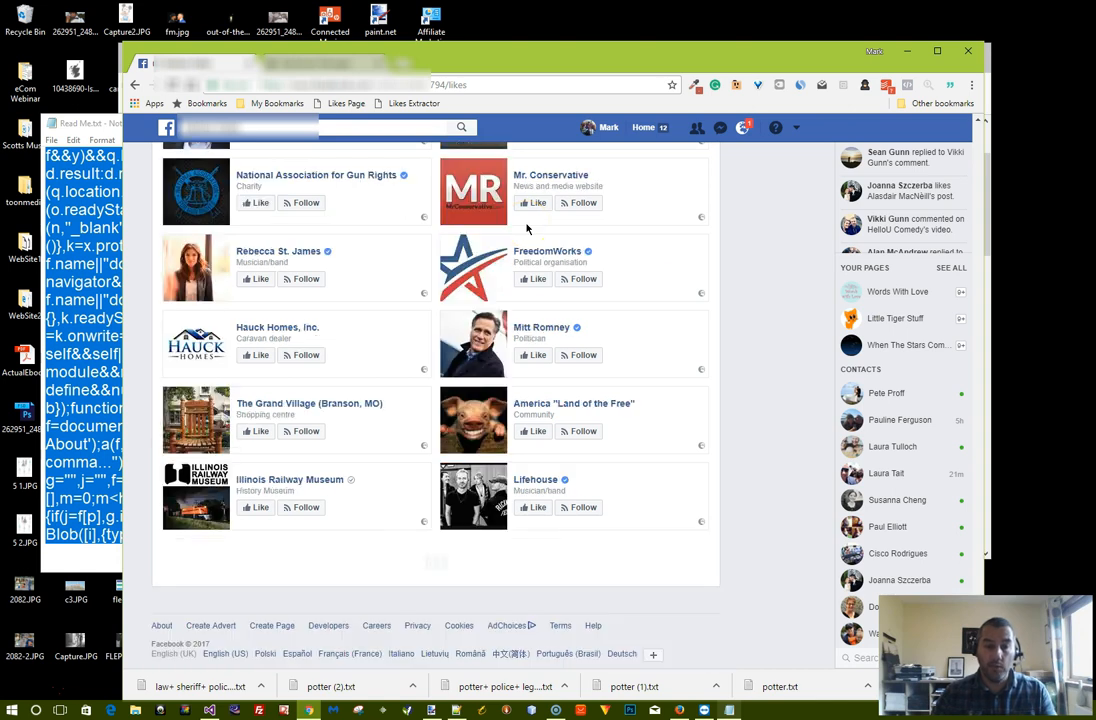
scroll("down", 3)
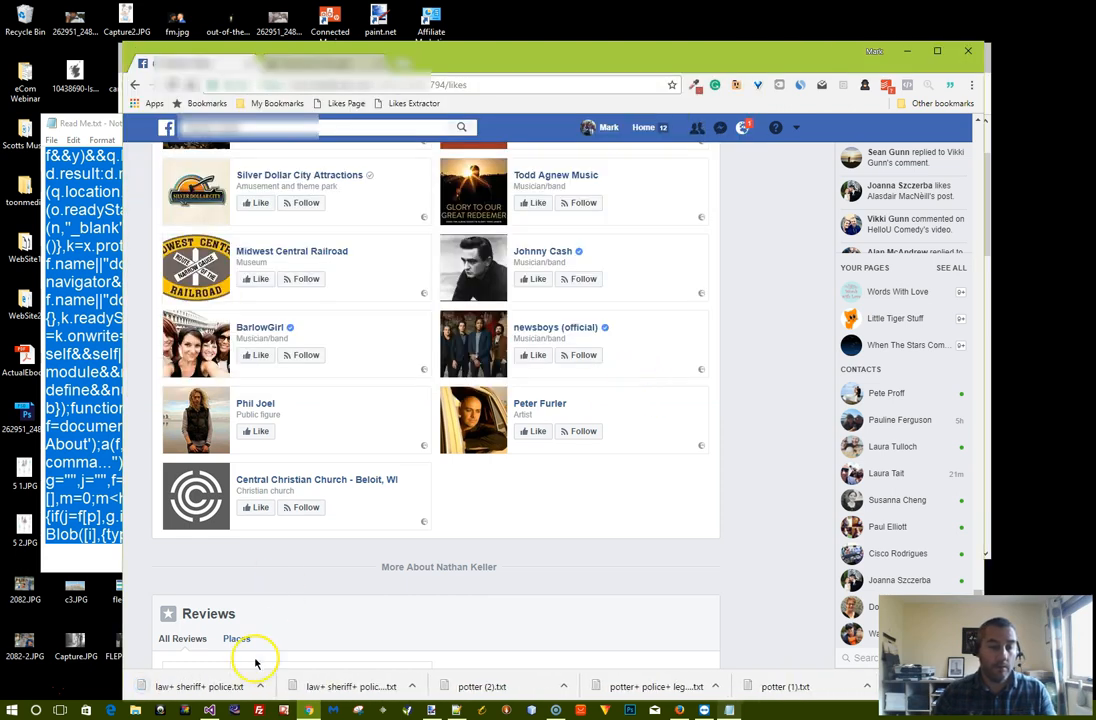
Step: Open law+ sheriff+ police.txt in Notepad and select all its text
left_click(199, 686)
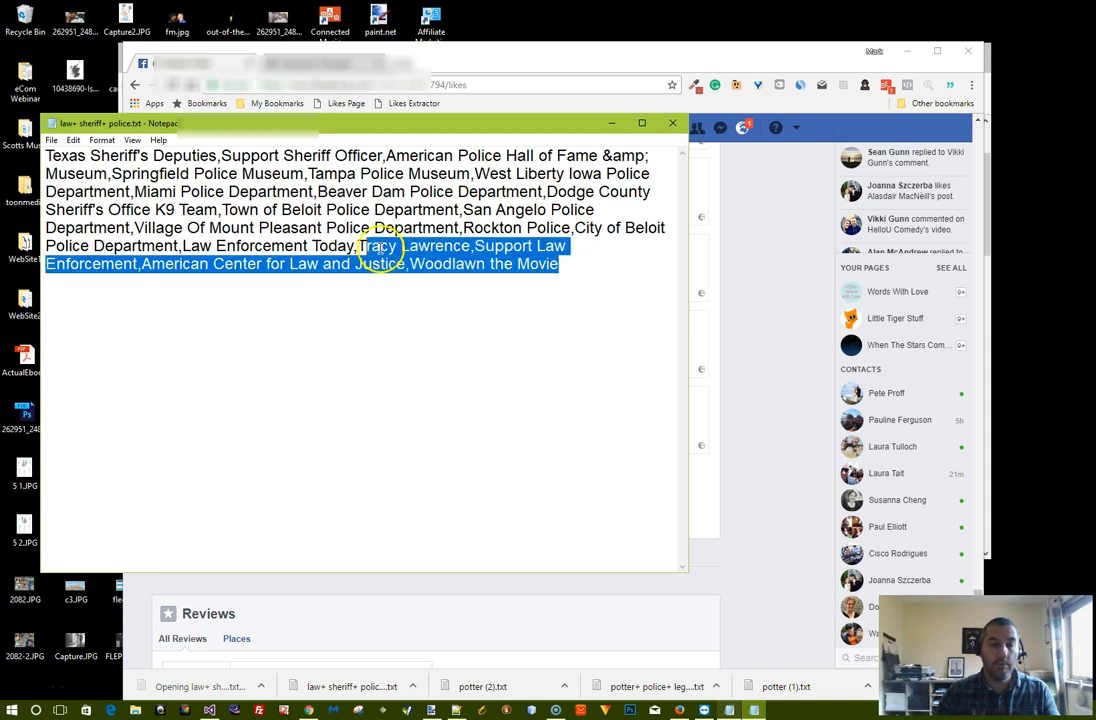
key("ctrl+a")
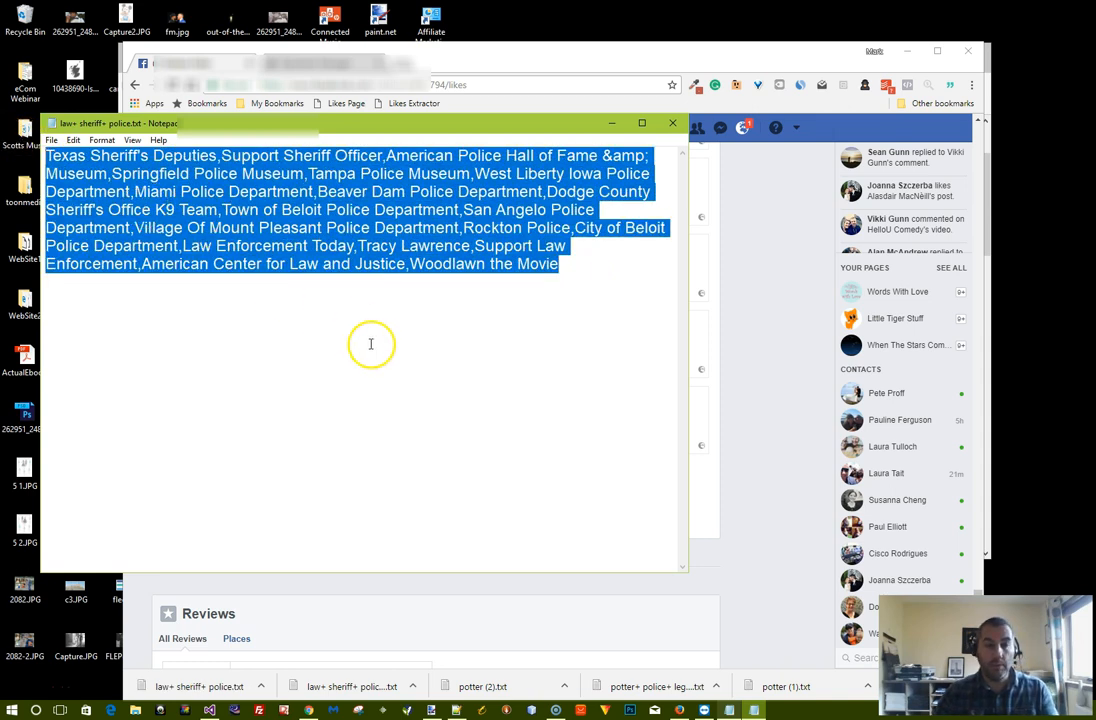
mouse_move(390, 358)
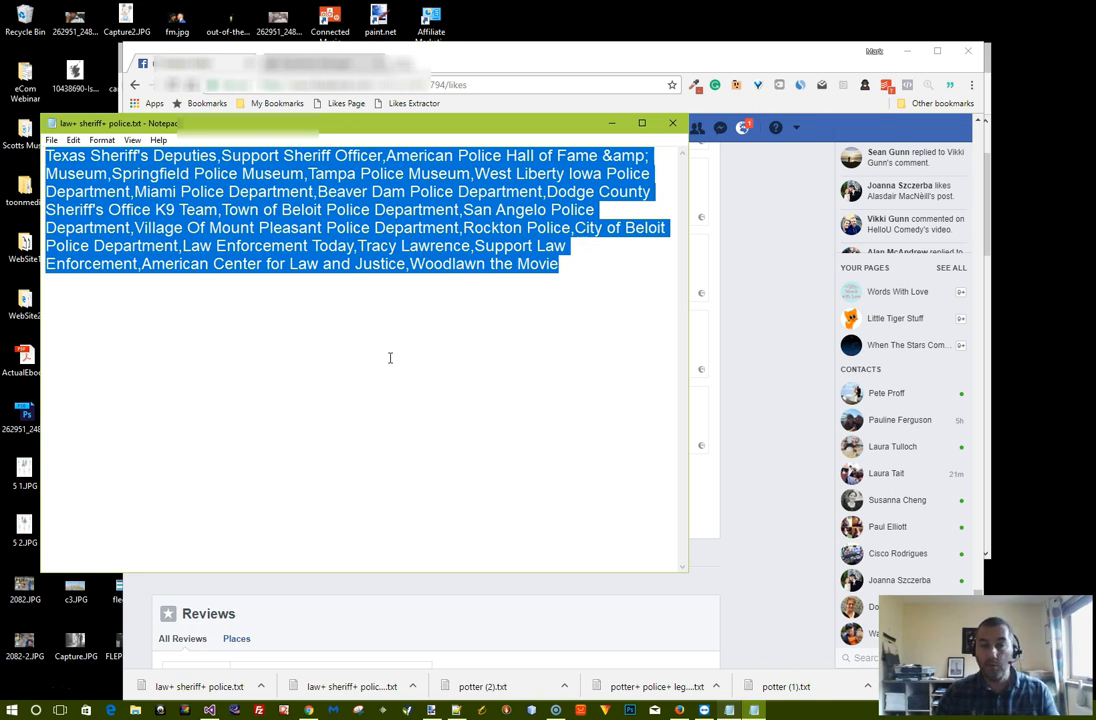
mouse_move(503, 366)
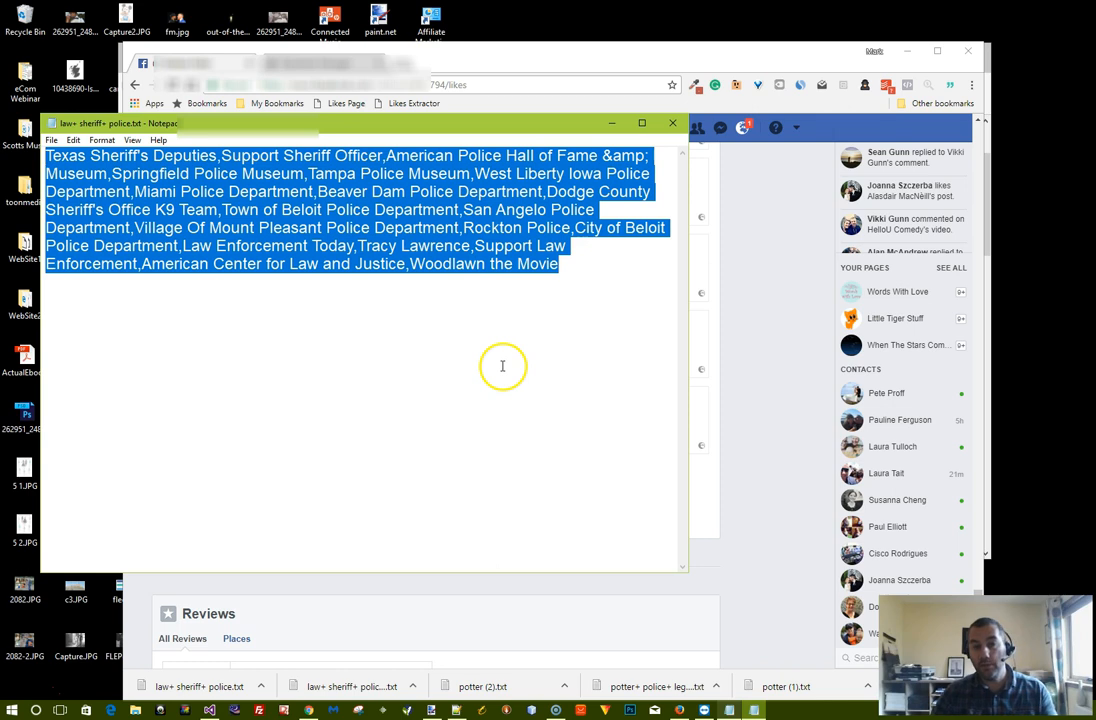
mouse_move(740, 470)
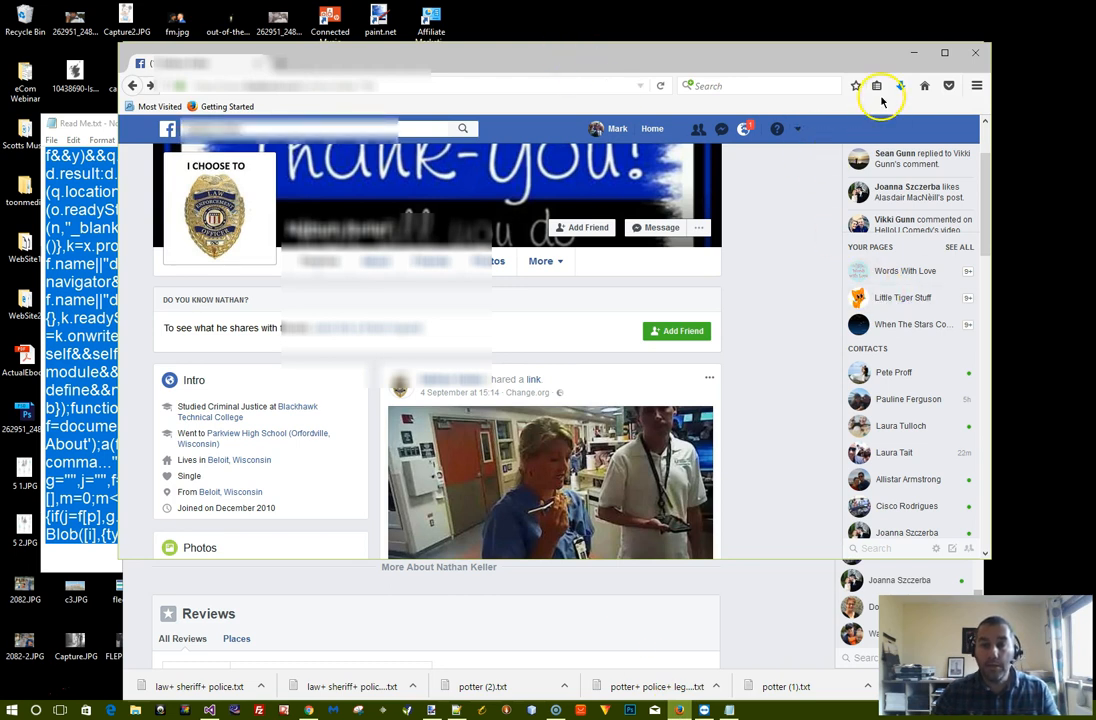
Step: Switch to Firefox on the profile and scroll the Read Me to the script section
left_click(877, 85)
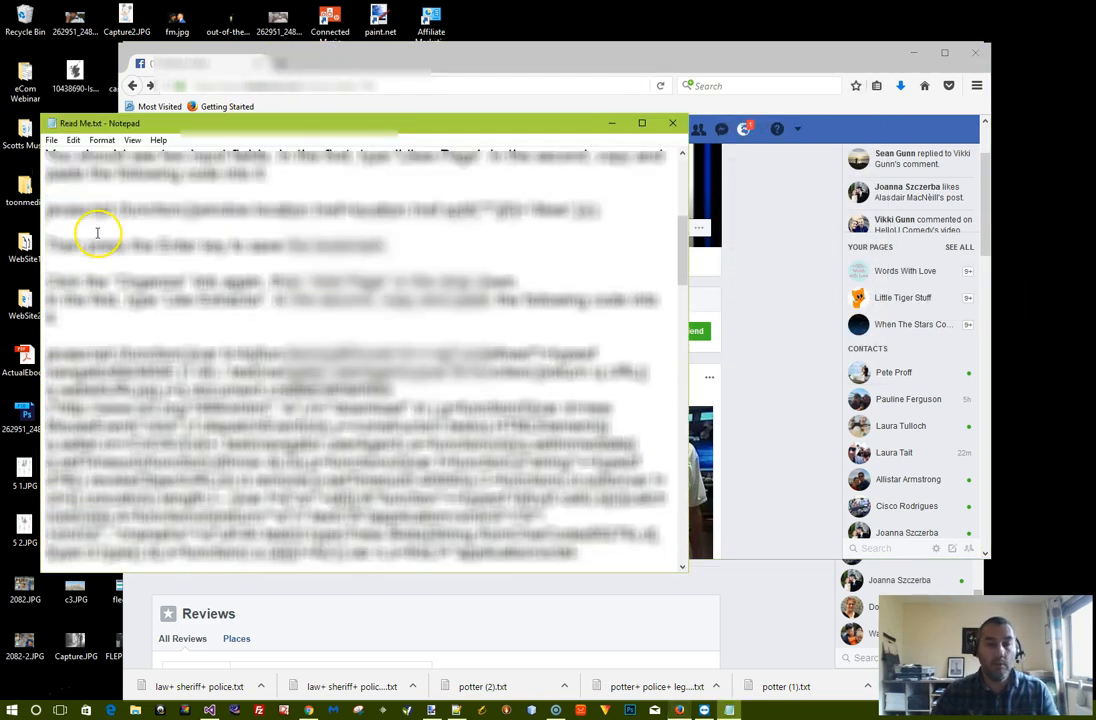
scroll("up", 3)
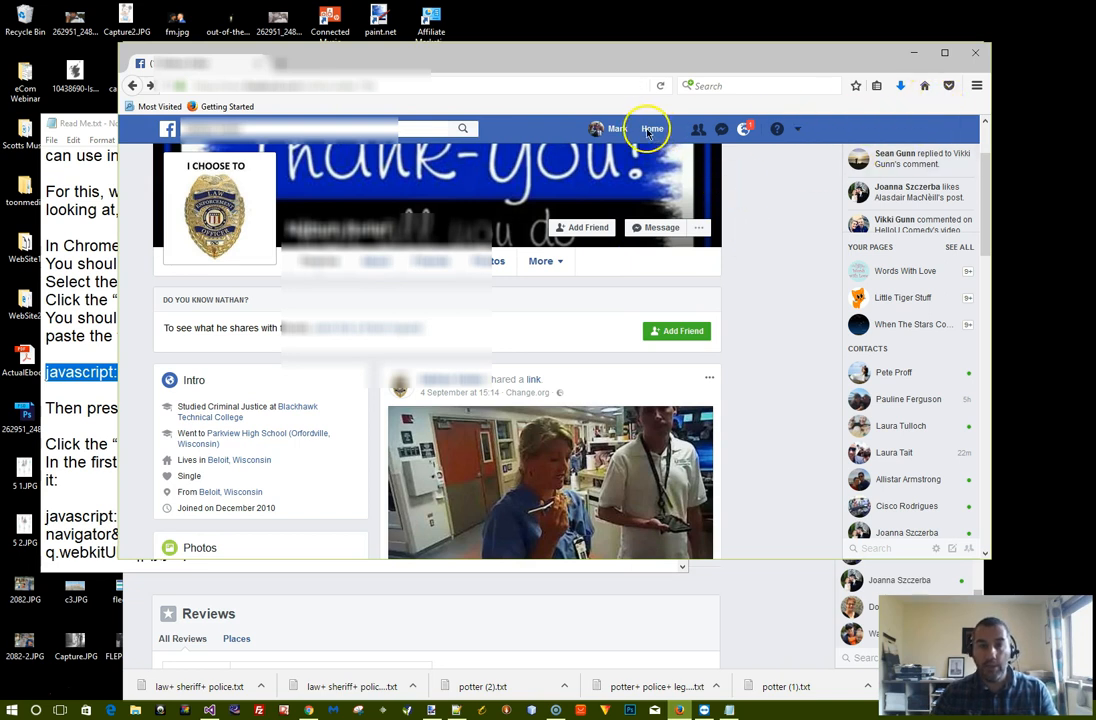
mouse_move(295, 104)
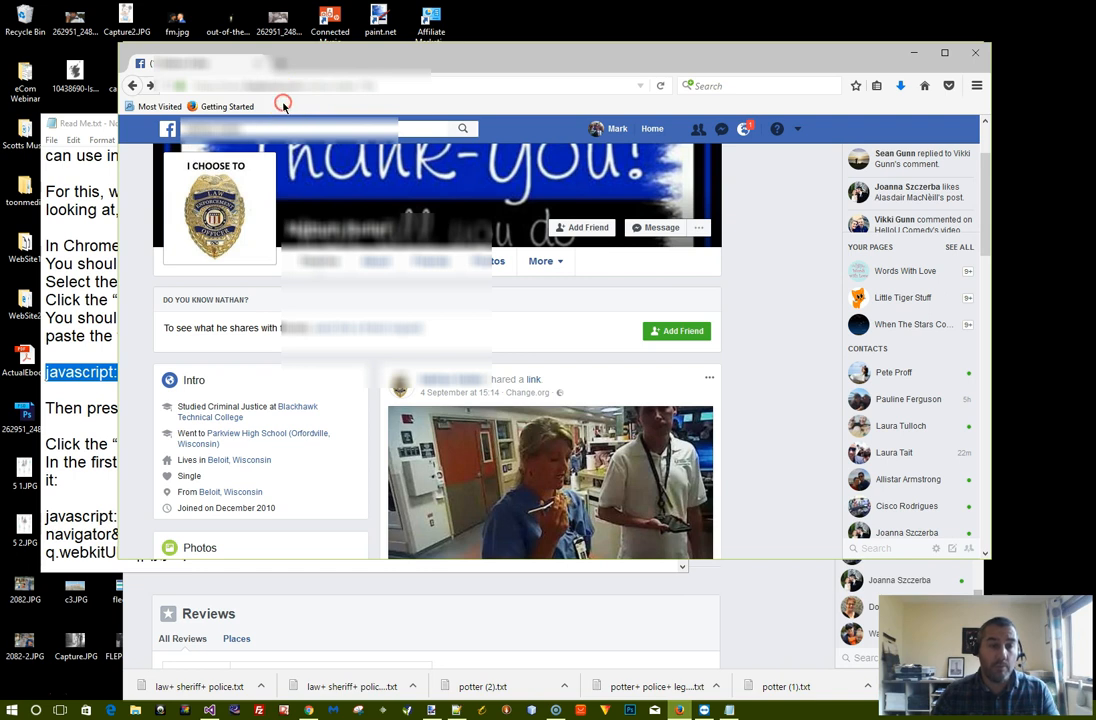
Step: Create a new bookmark on Firefox's toolbar named 'Likes Page'
right_click(284, 105)
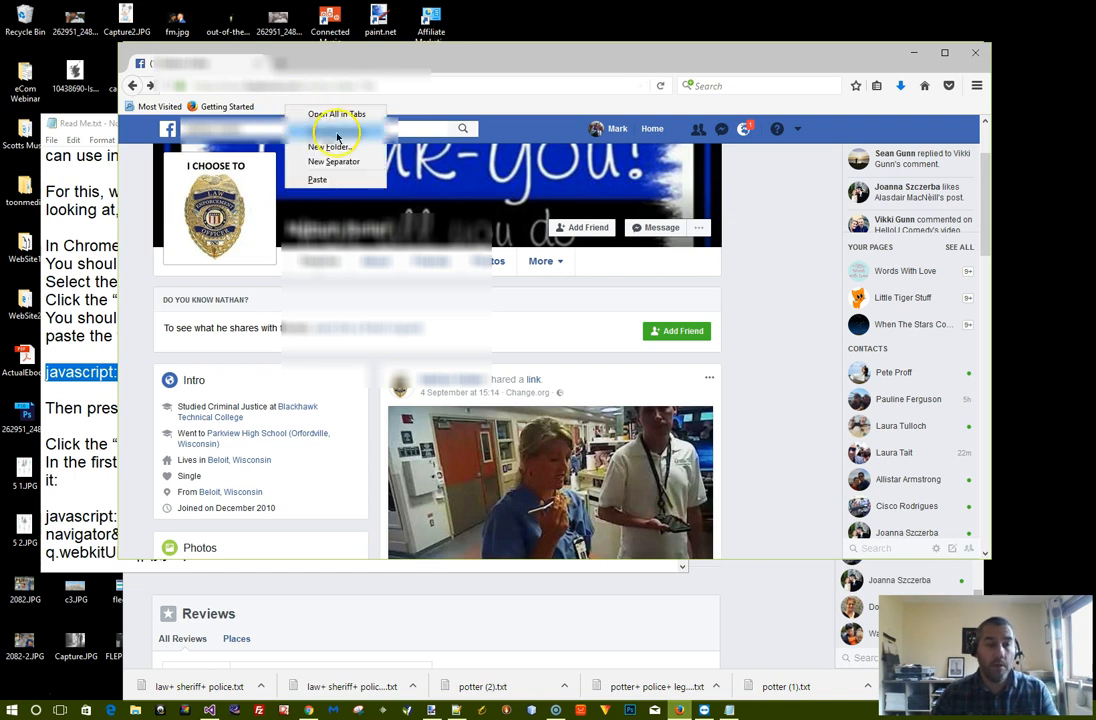
left_click(334, 147)
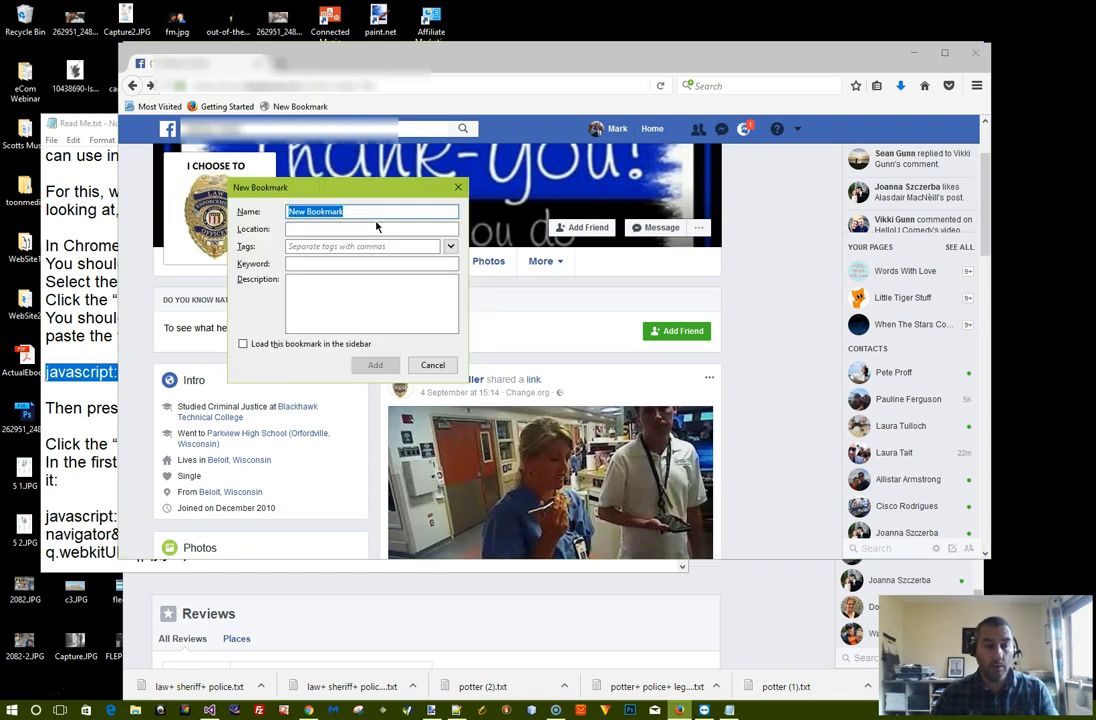
type("Likes Pa")
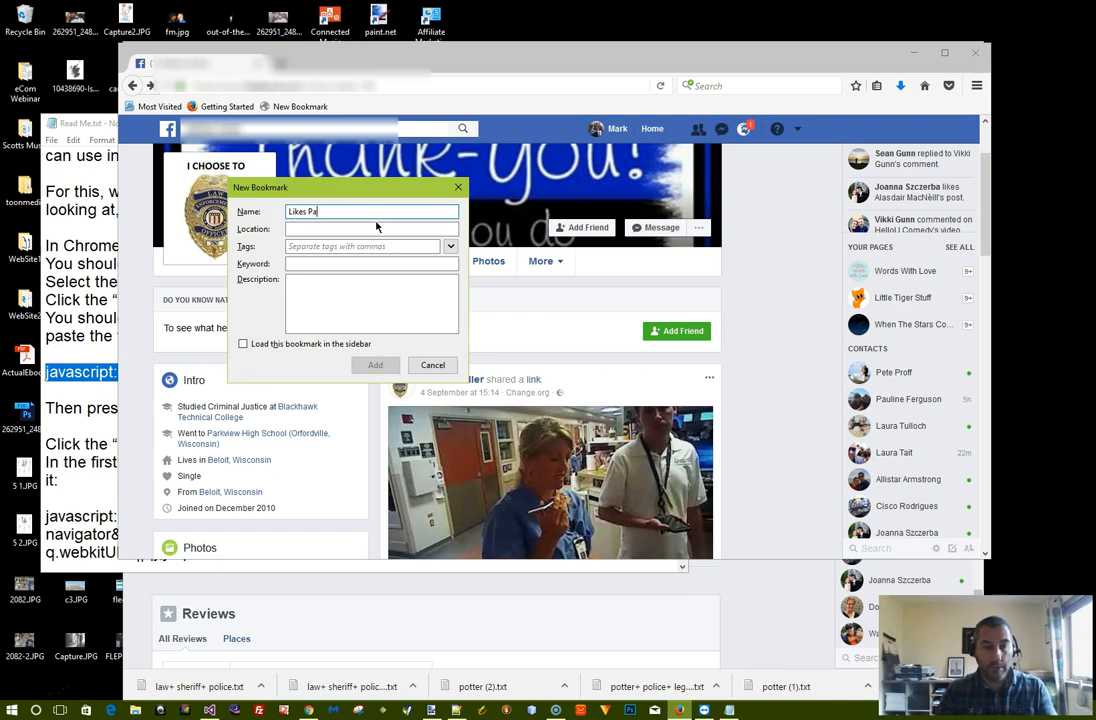
type("ge")
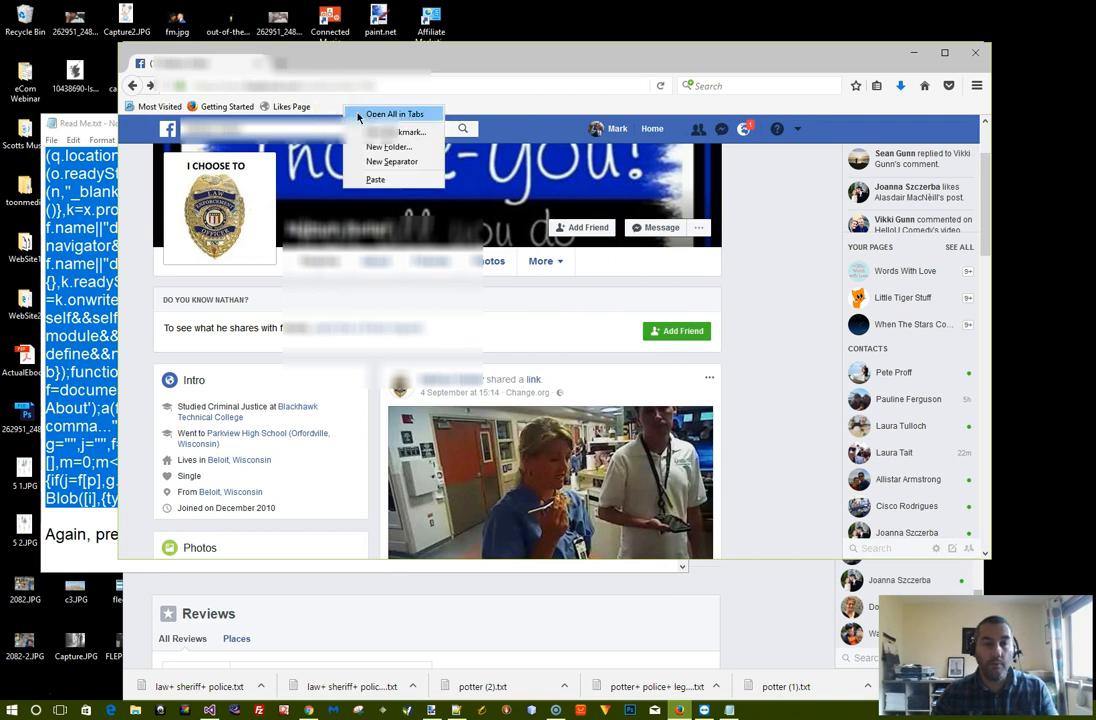
Step: Create a new Firefox bookmark named 'Likes Extractor' holding the second bookmarklet code
left_click(413, 131)
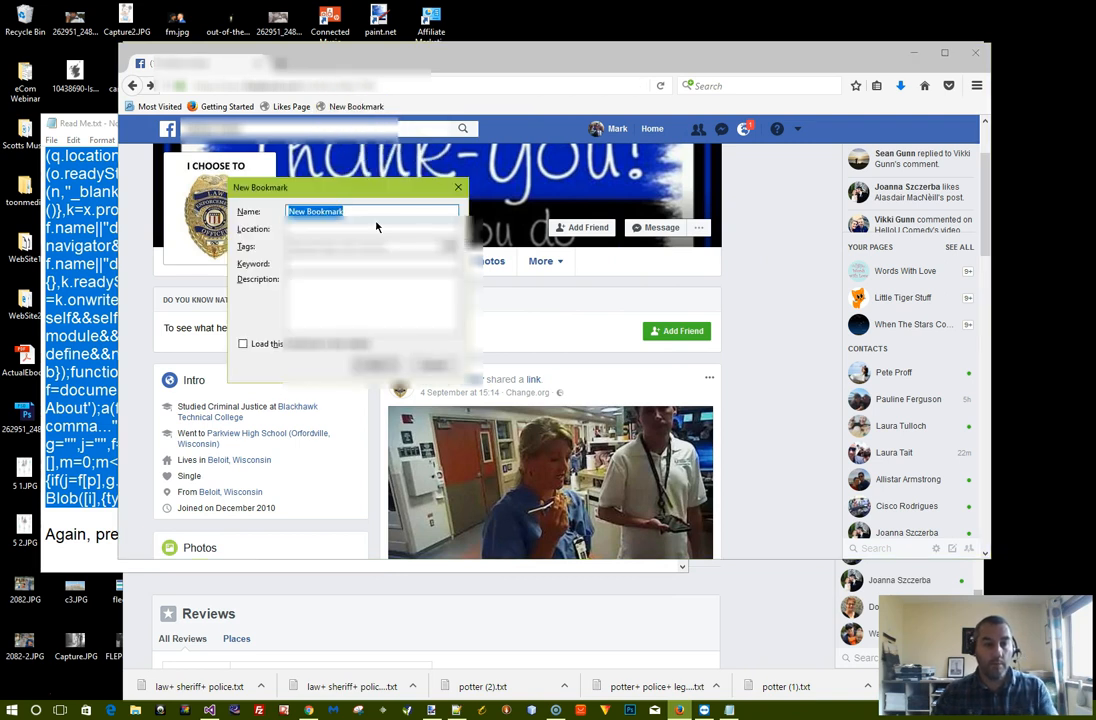
type("Likes Pa")
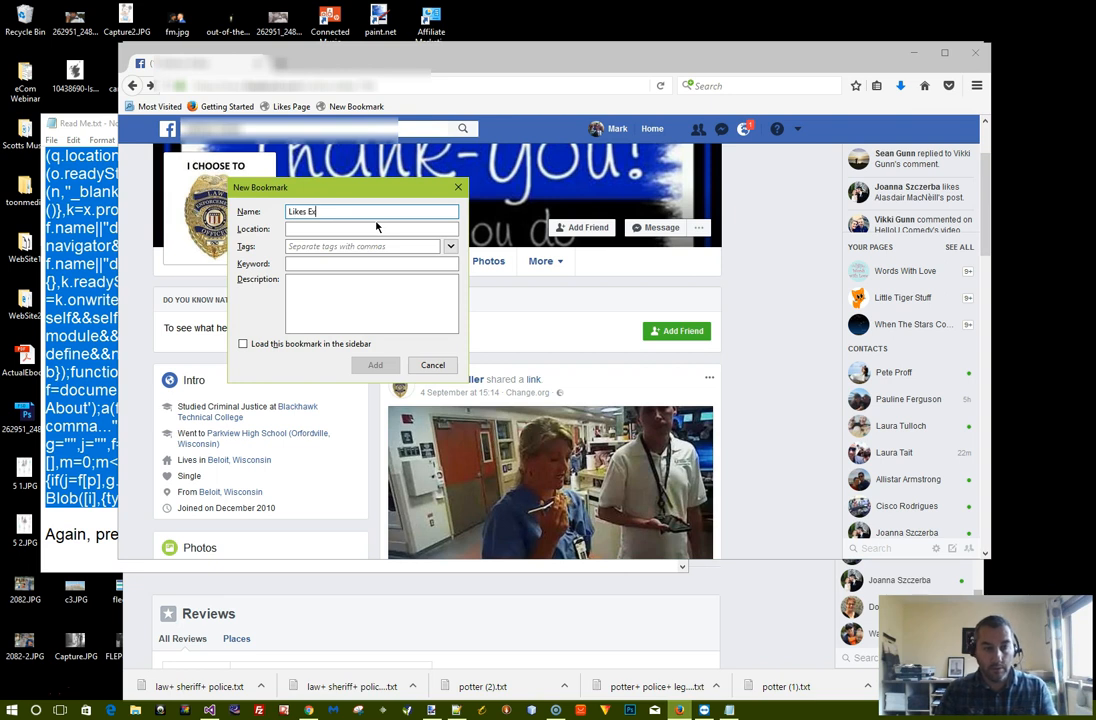
type("tractor")
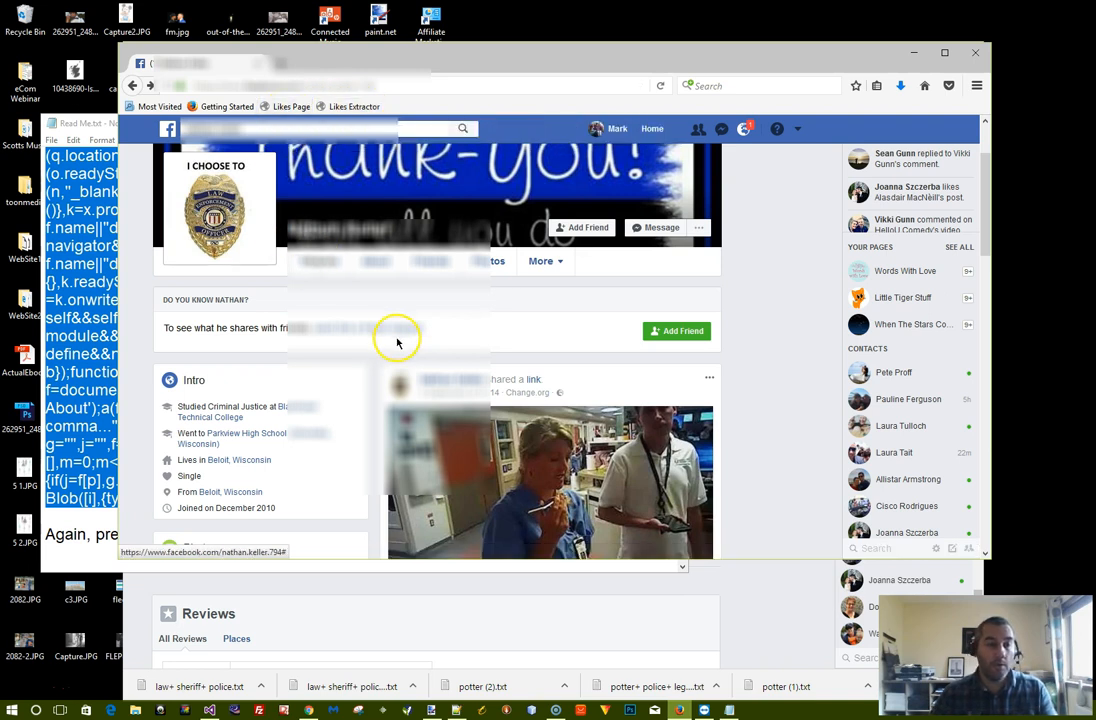
Step: Run the Likes Page bookmarklet to jump to the profile's likes page
scroll("down", 3)
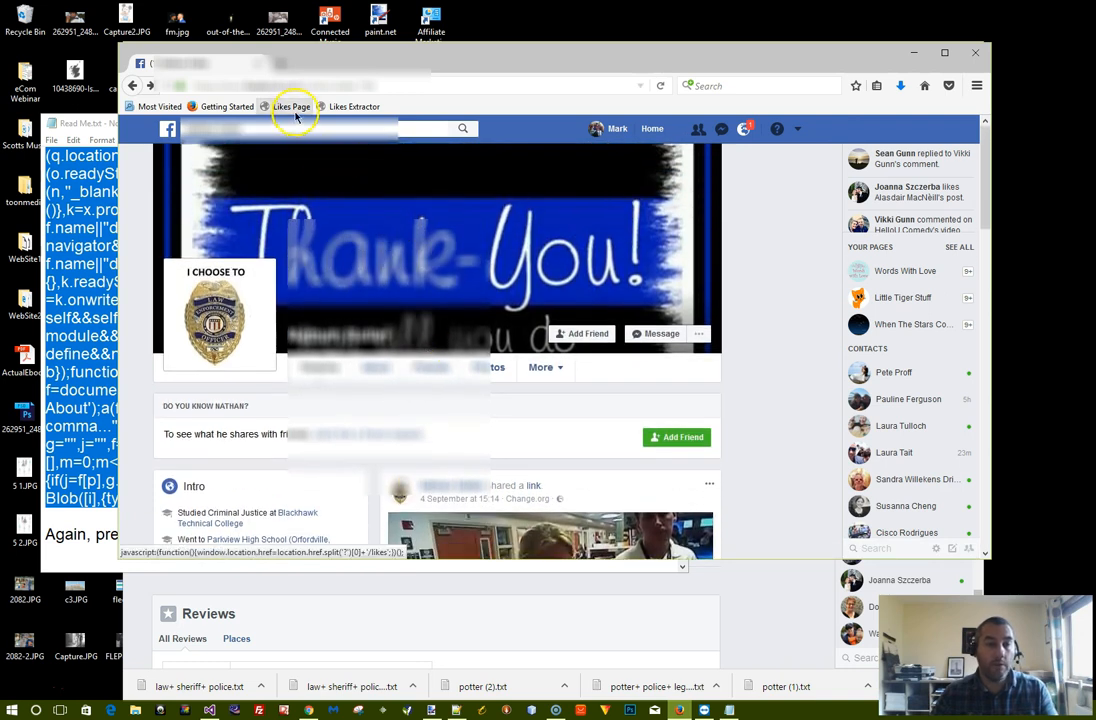
left_click(291, 107)
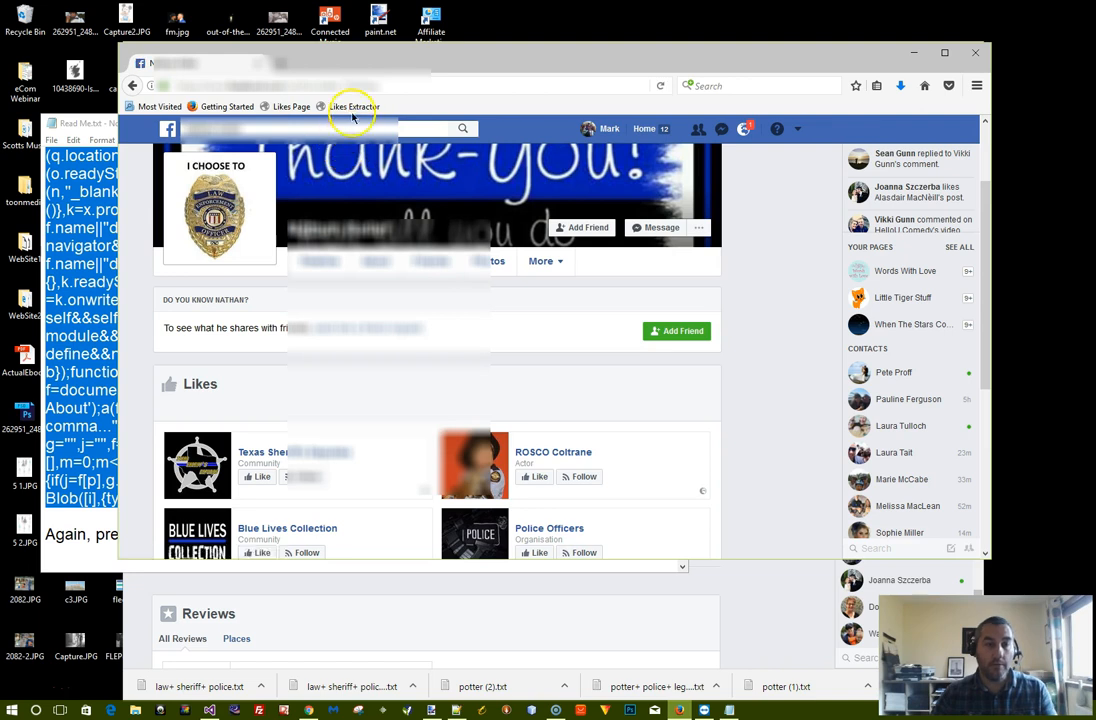
Step: Run Likes Extractor with keywords 'law, police, k9, sheriff' and confirm
left_click(353, 106)
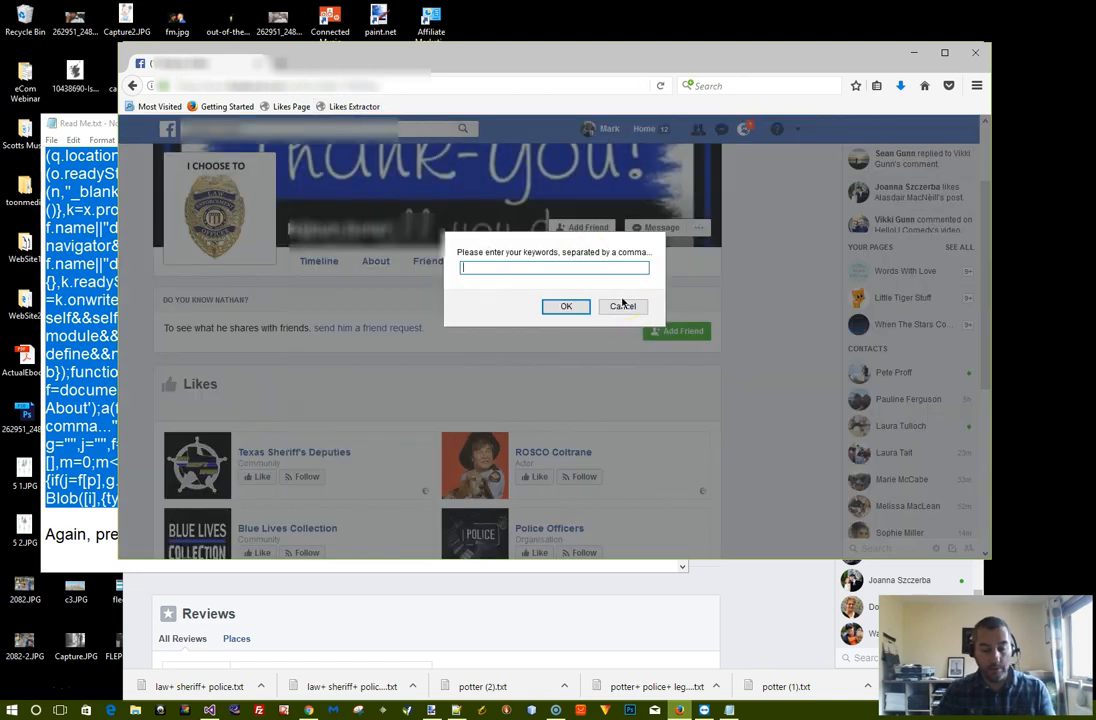
type("law, poli")
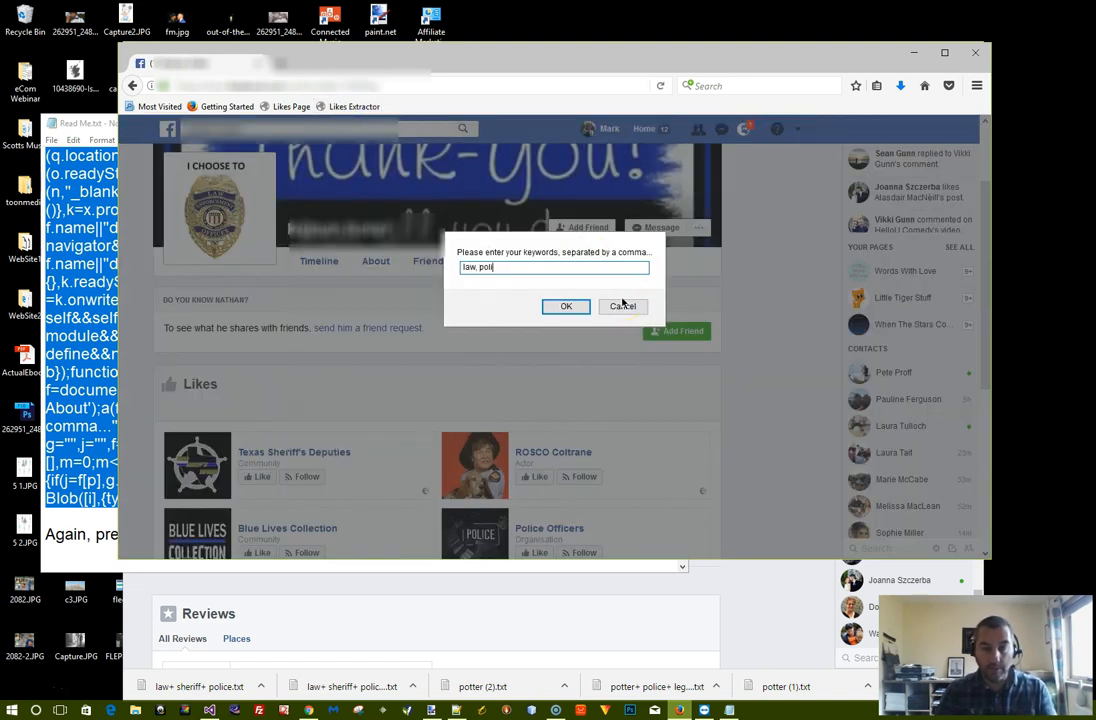
type("ce, k9, sheriff")
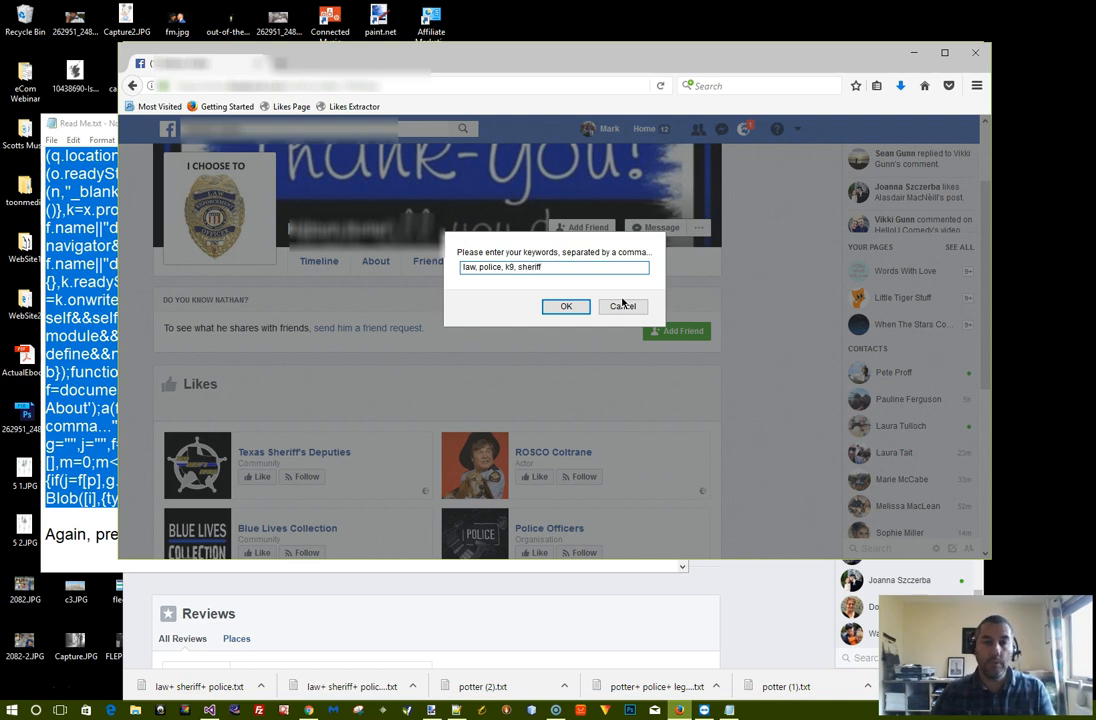
left_click(566, 306)
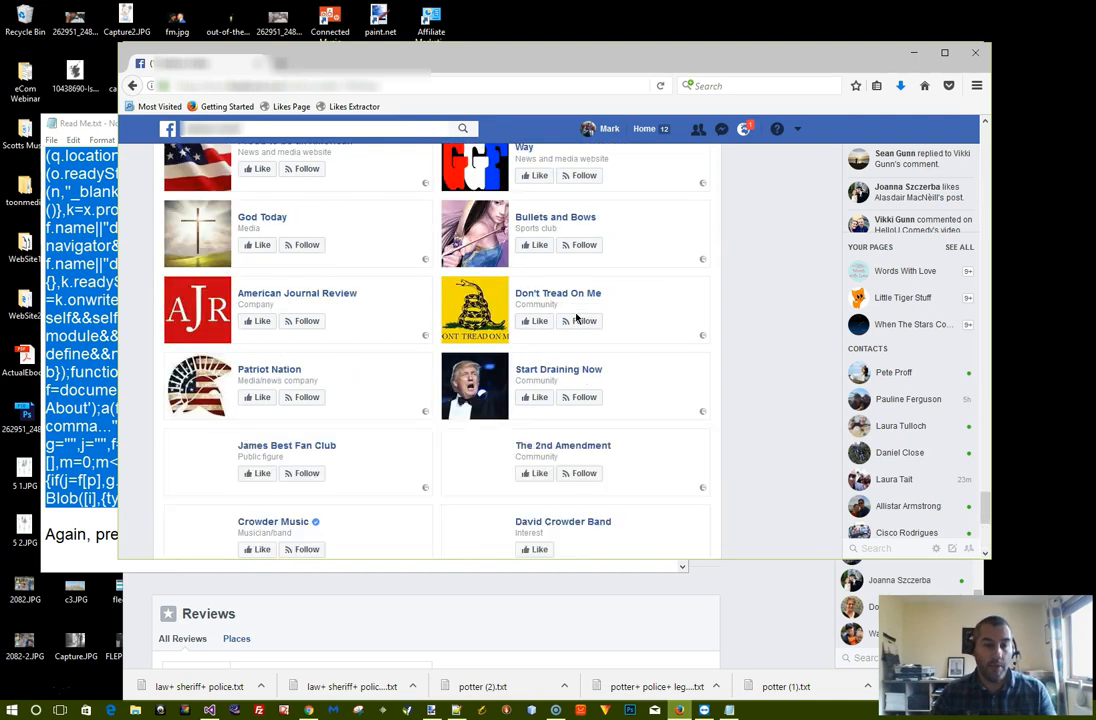
Step: Scroll through law+ police+ k9+ sheriff.txt in Notepad to review the matched likes
scroll("down", 3)
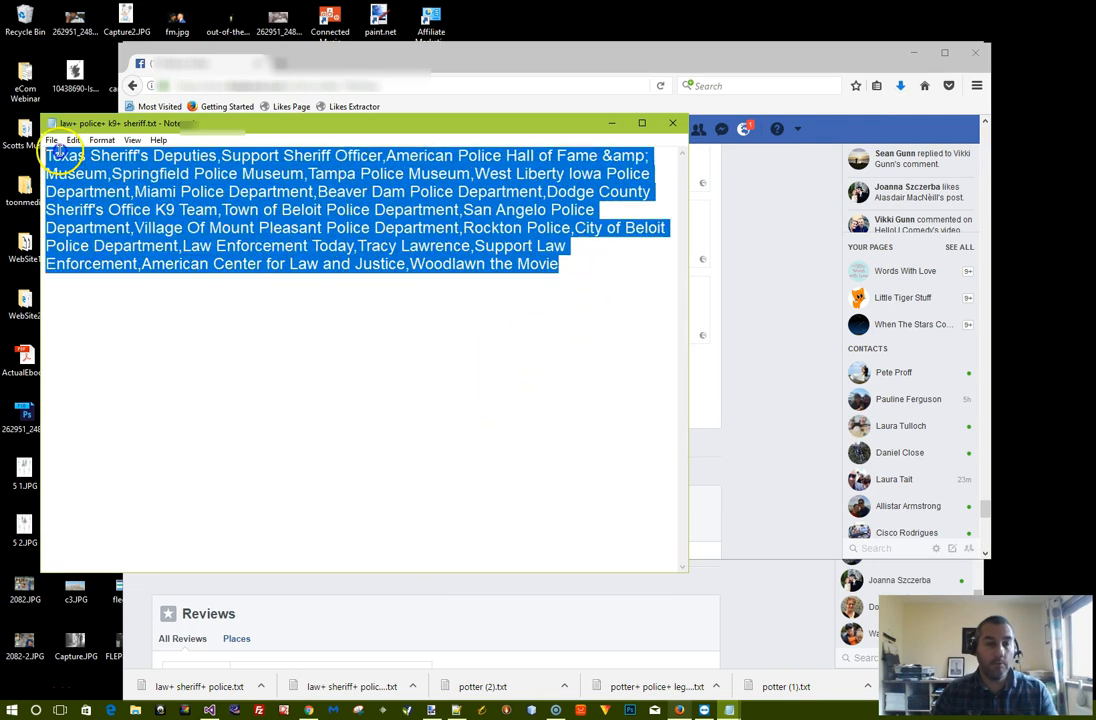
mouse_move(533, 424)
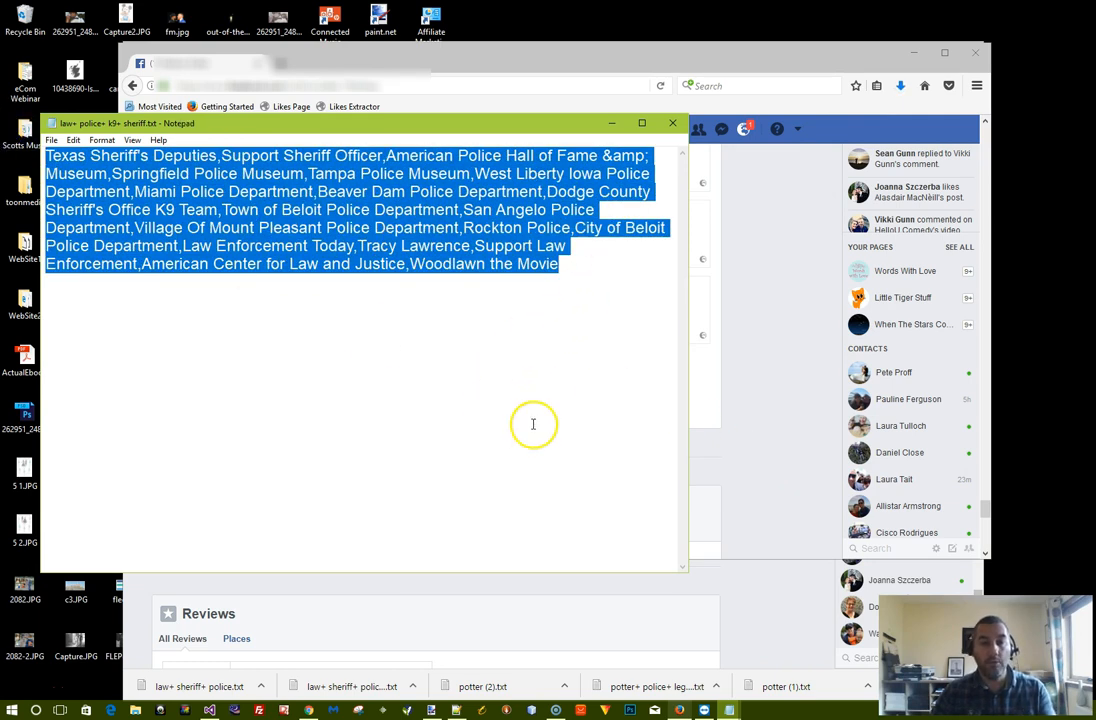
mouse_move(656, 481)
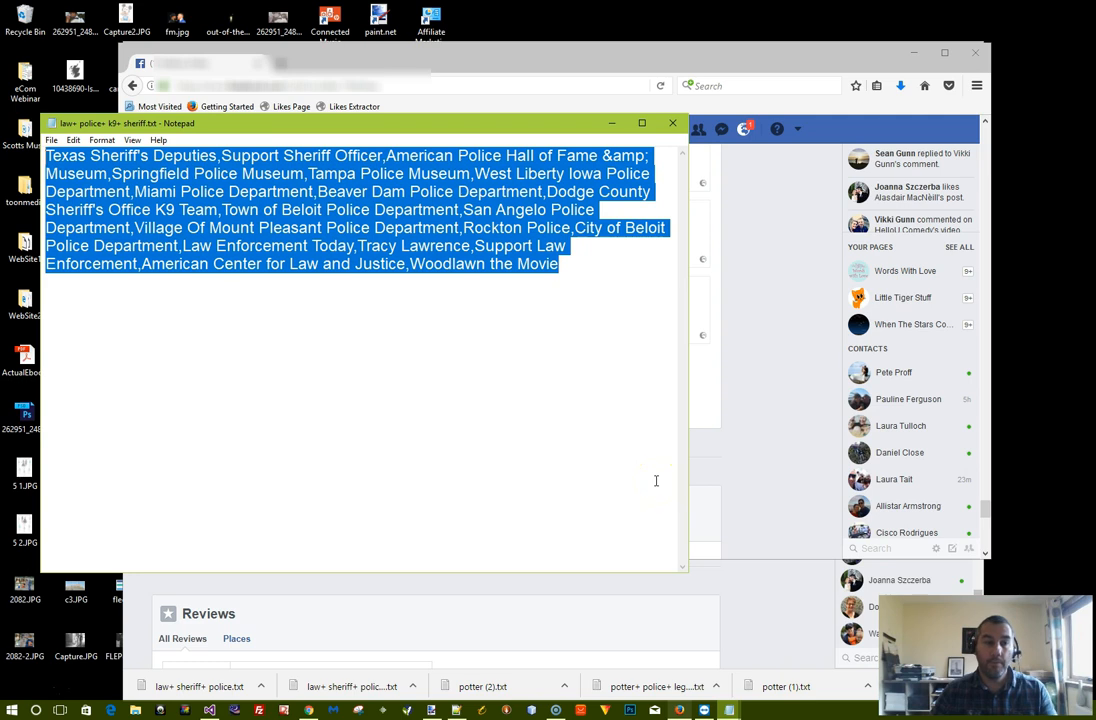
mouse_move(750, 481)
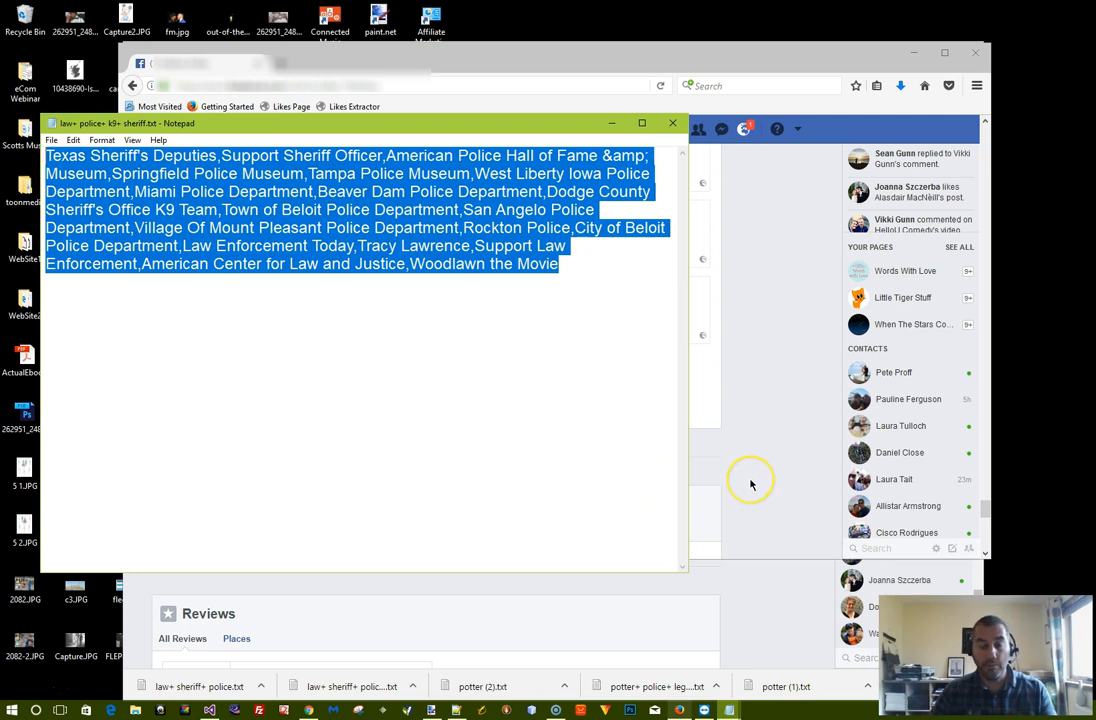